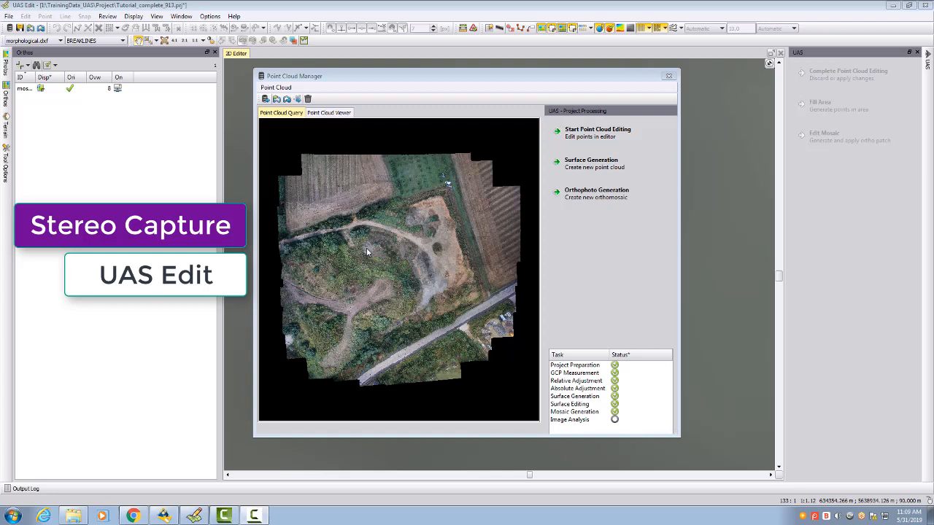
pyautogui.moveTo(459, 277)
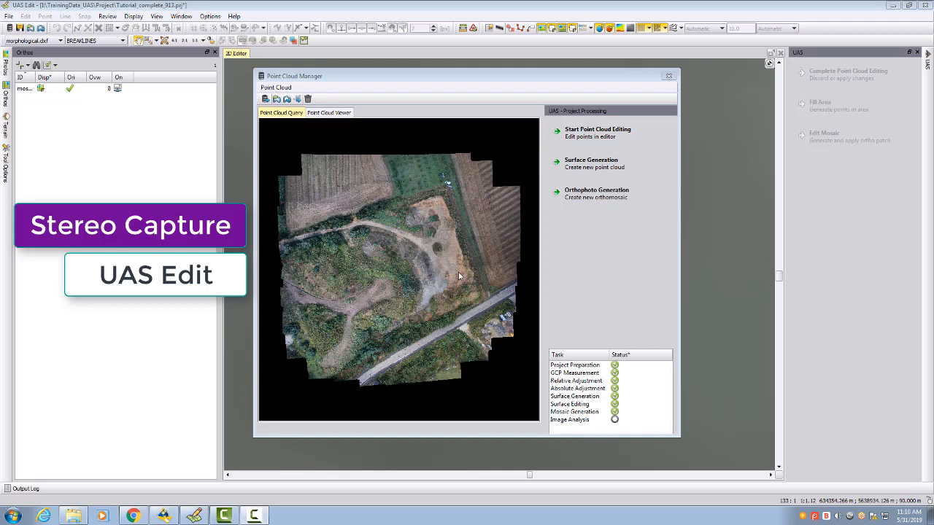
pyautogui.moveTo(390, 192)
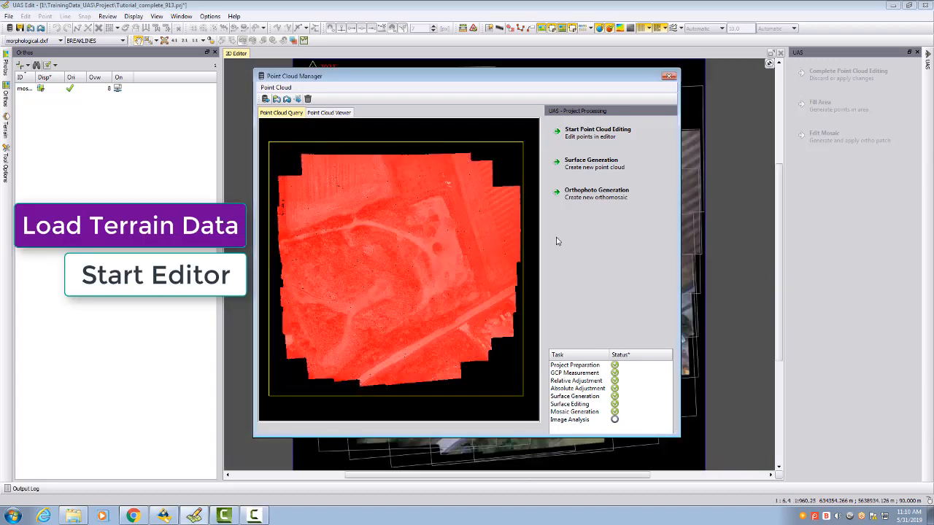
# - Start point cloud editing in the Point Cloud Manager
pyautogui.click(597, 132)
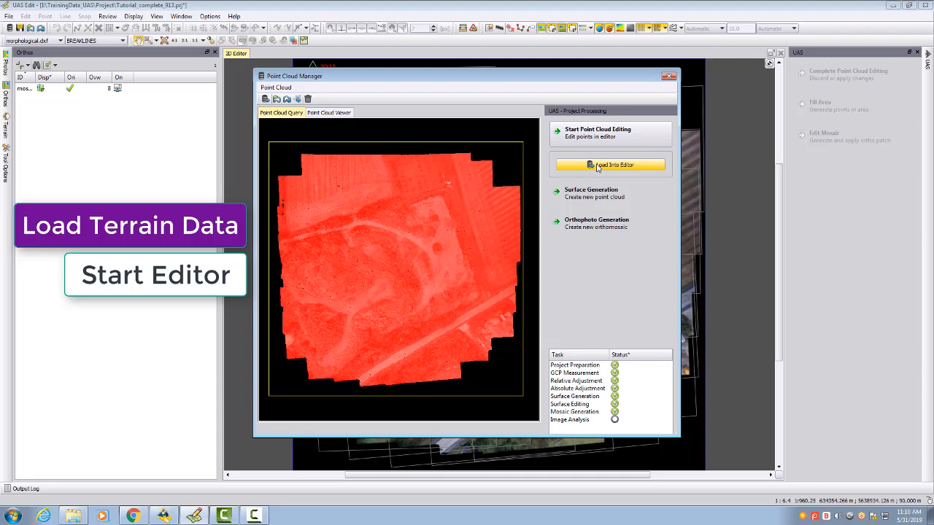
# - Load the point cloud into the editor and hide it to show photo footprints
pyautogui.click(610, 164)
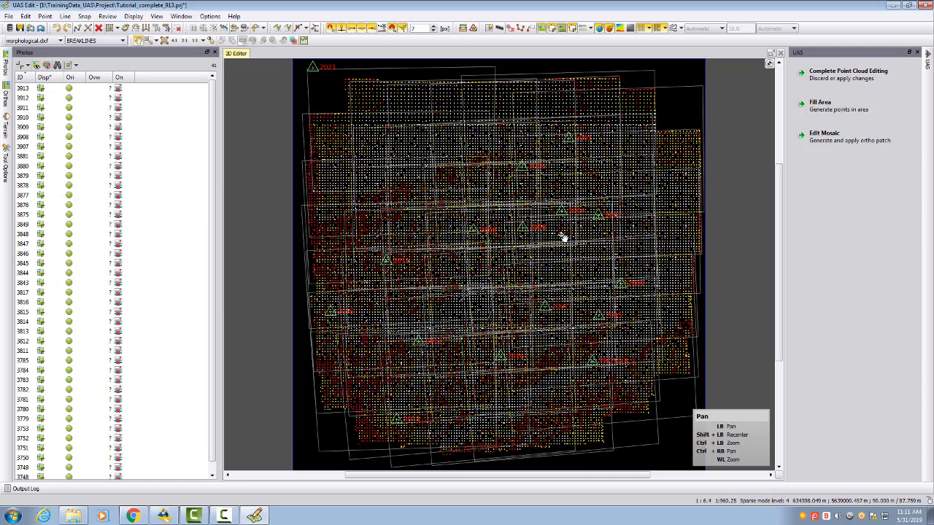
pyautogui.click(640, 28)
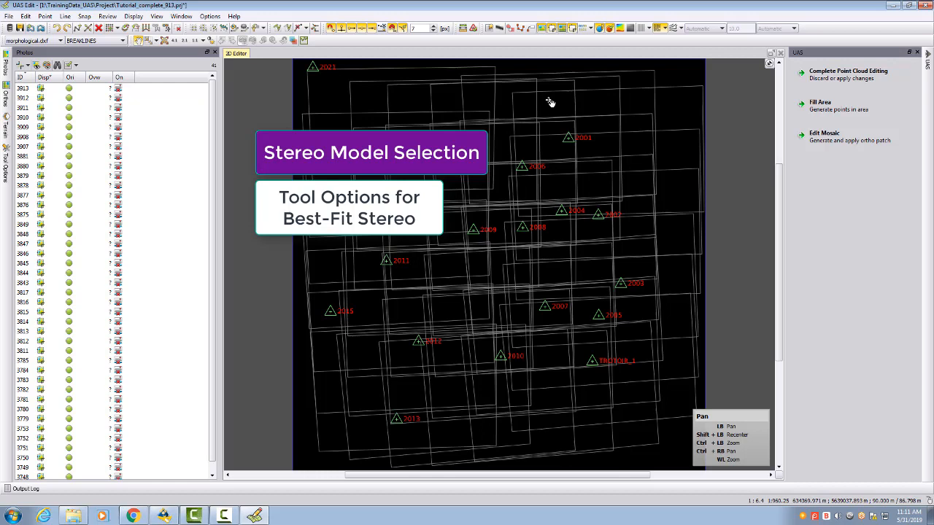
pyautogui.moveTo(549, 101)
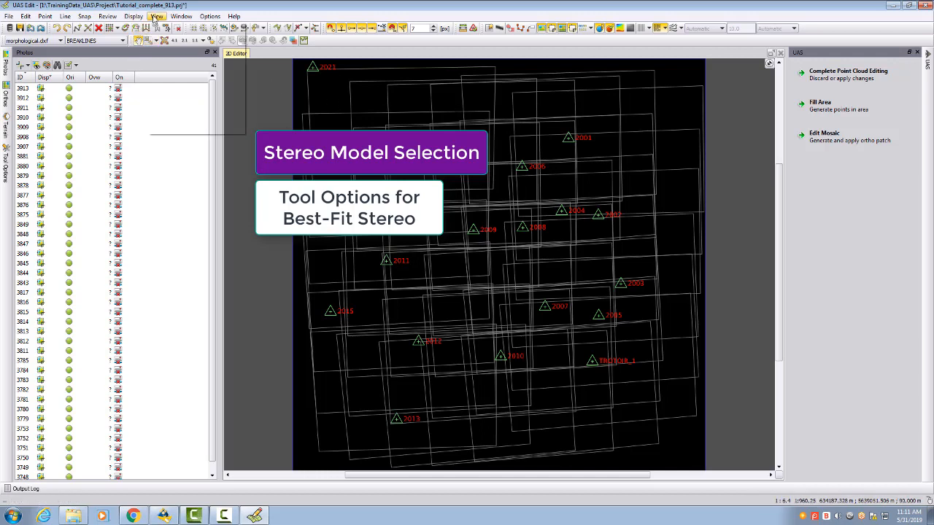
# - Switch the view to Best-Fit Stereo and show its tool options
pyautogui.click(156, 16)
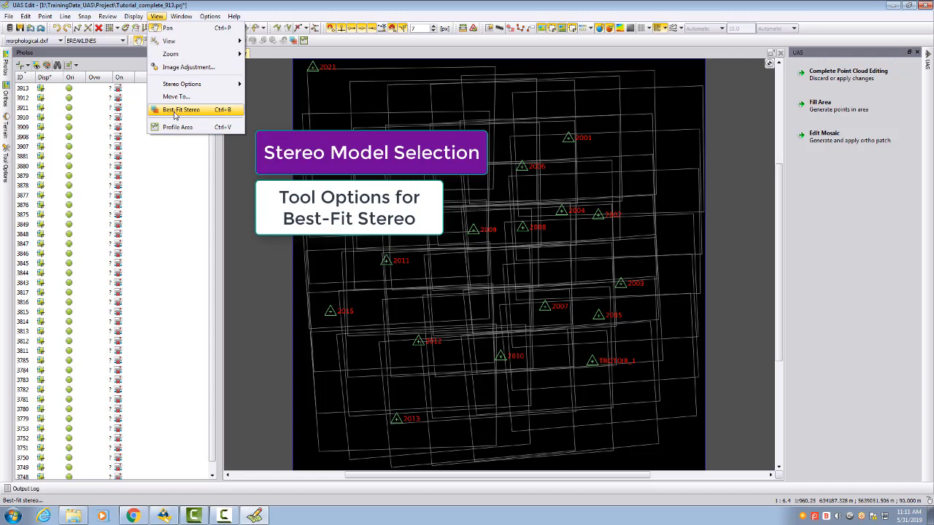
pyautogui.click(181, 109)
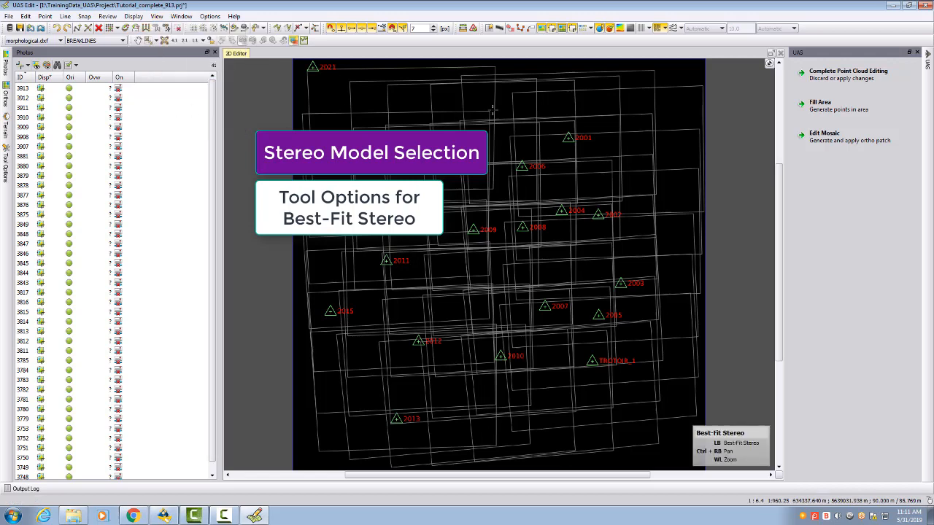
pyautogui.click(296, 42)
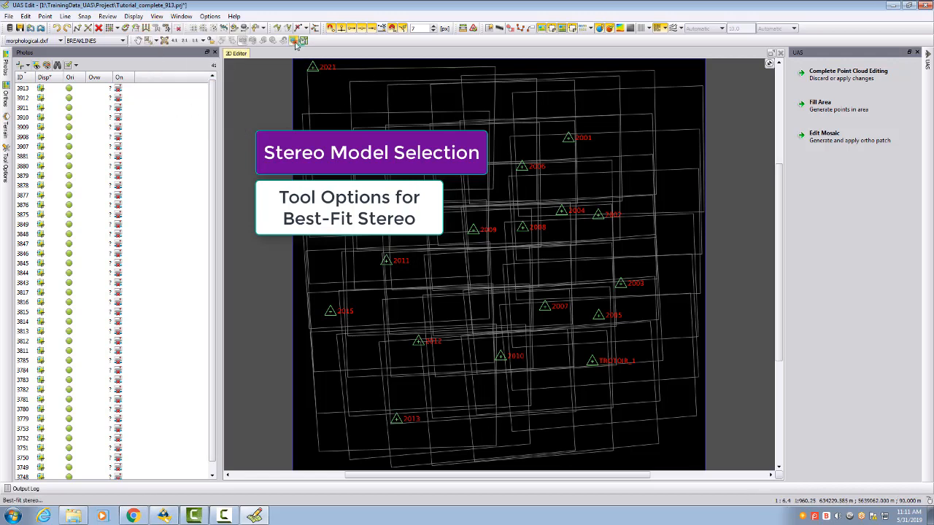
pyautogui.click(22, 166)
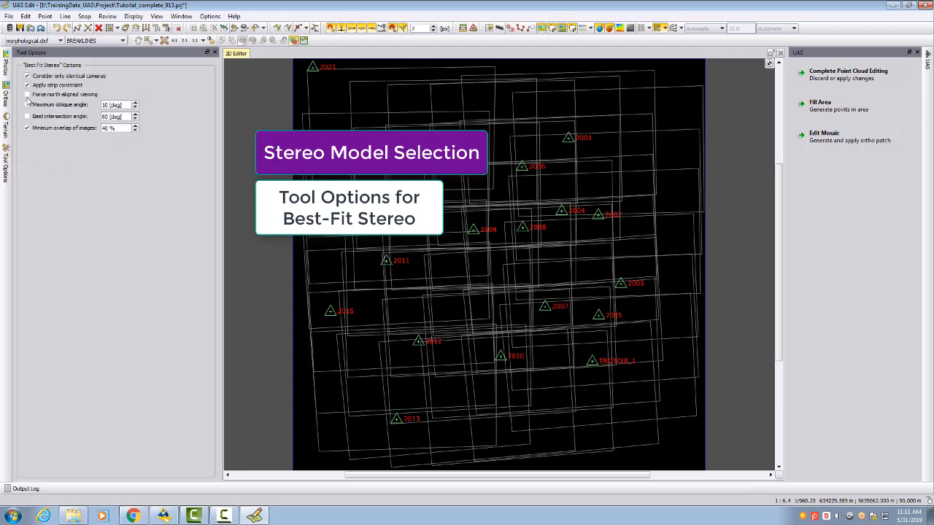
pyautogui.click(27, 116)
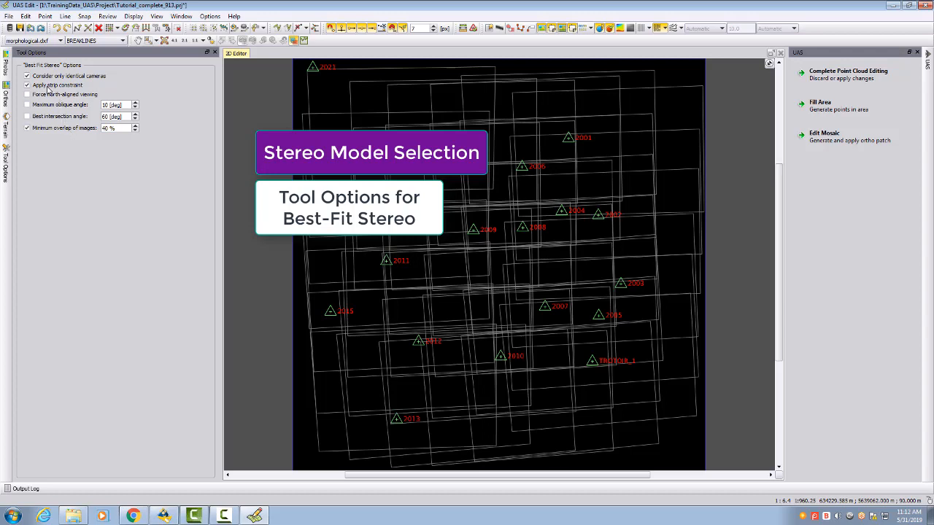
pyautogui.moveTo(117, 90)
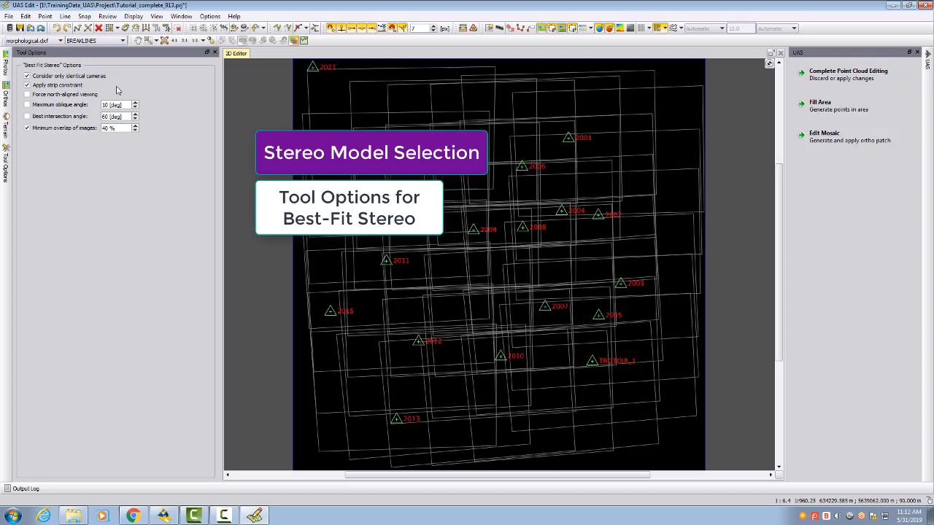
pyautogui.moveTo(48, 128)
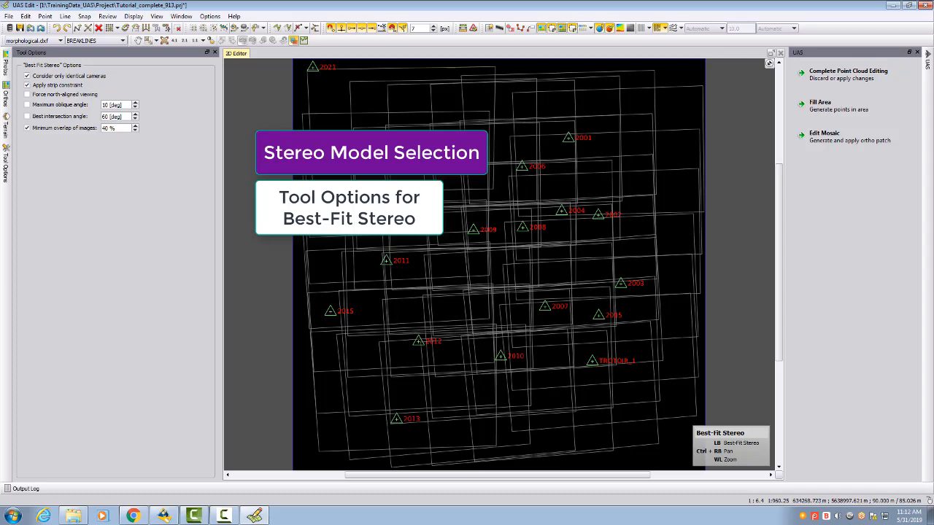
pyautogui.moveTo(624, 178)
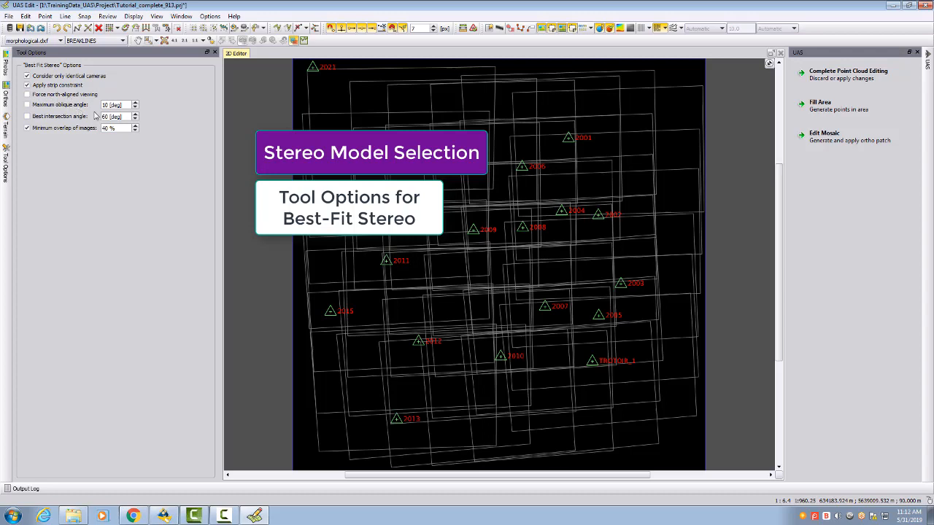
pyautogui.click(27, 127)
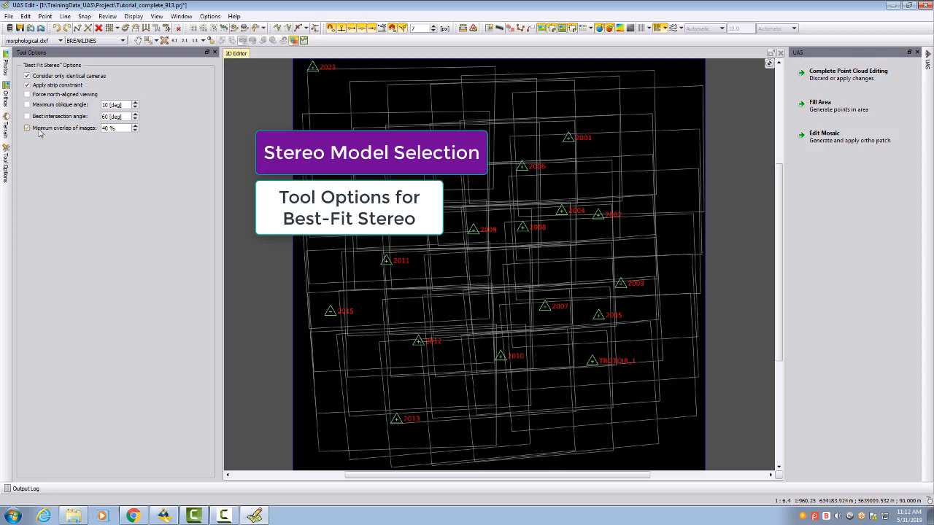
pyautogui.click(27, 127)
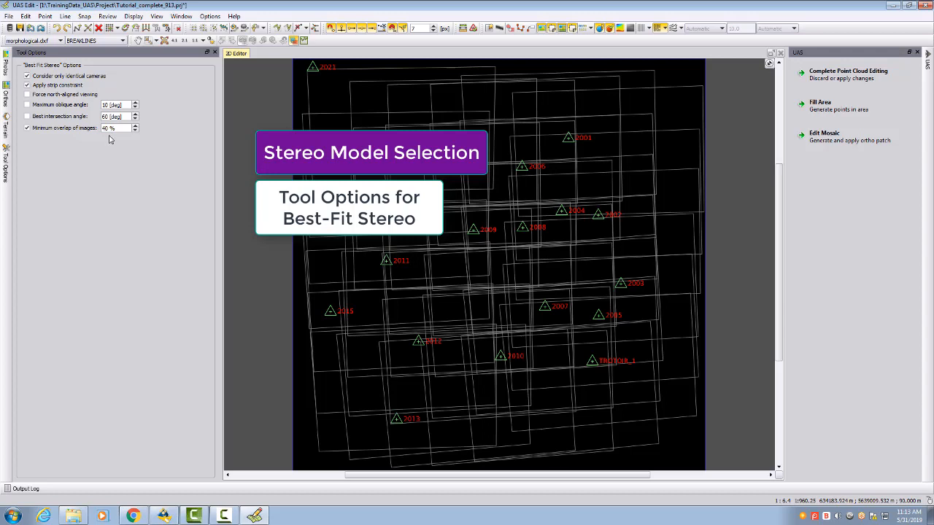
pyautogui.moveTo(123, 151)
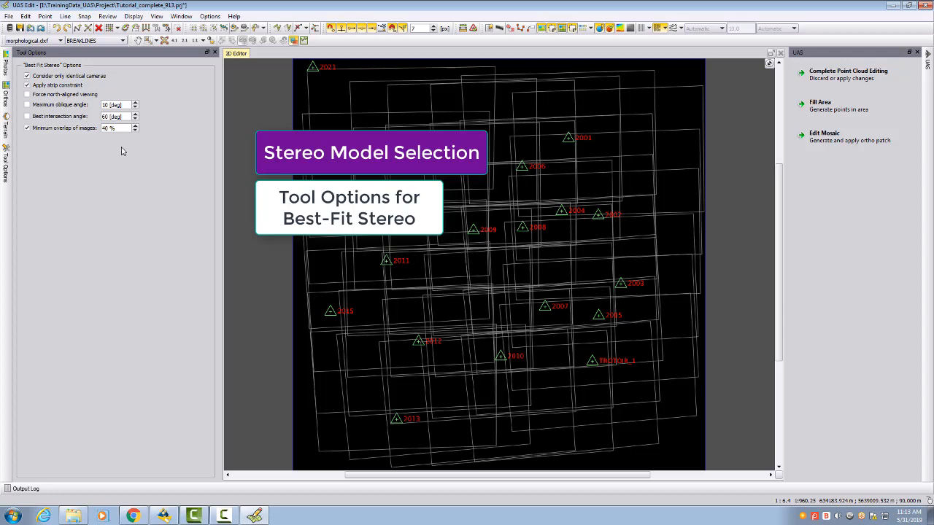
pyautogui.moveTo(95, 121)
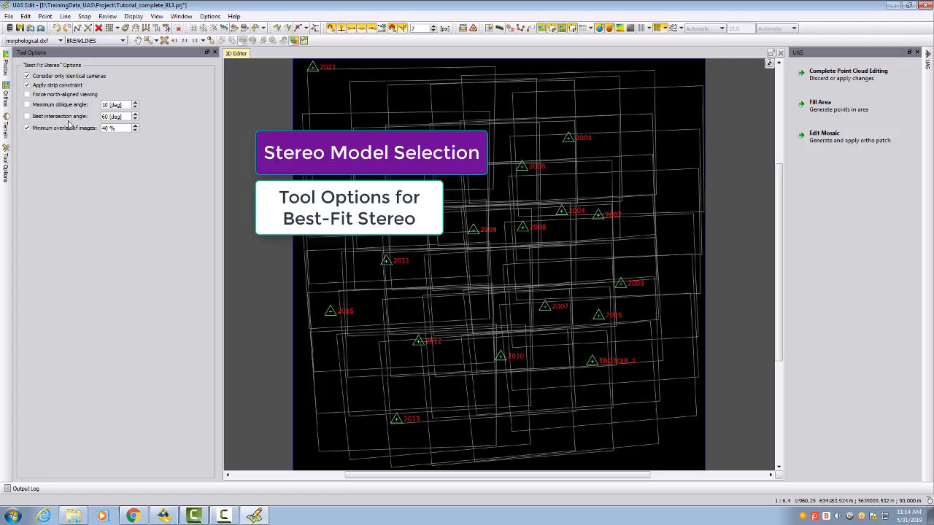
pyautogui.moveTo(103, 164)
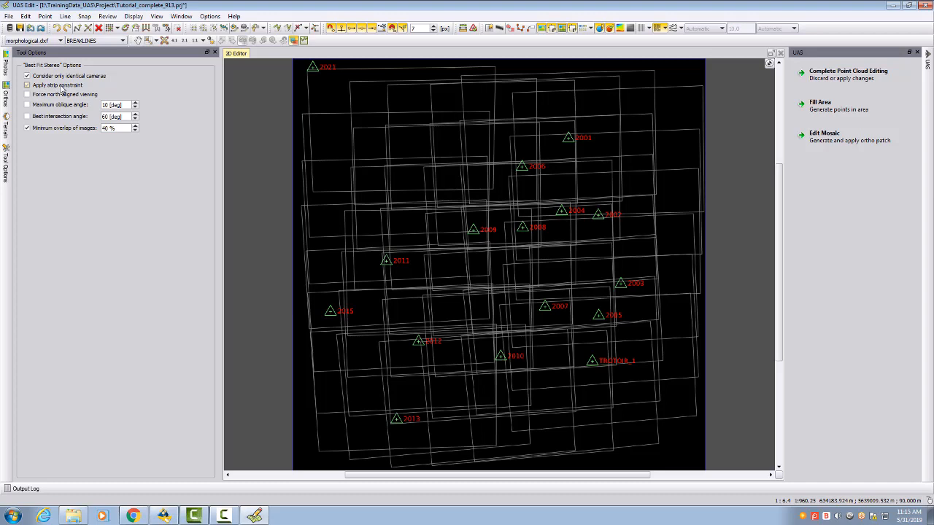
# - Bring UAS ApplicationsMaster forward to view the project's 3D mosaic
pyautogui.click(27, 85)
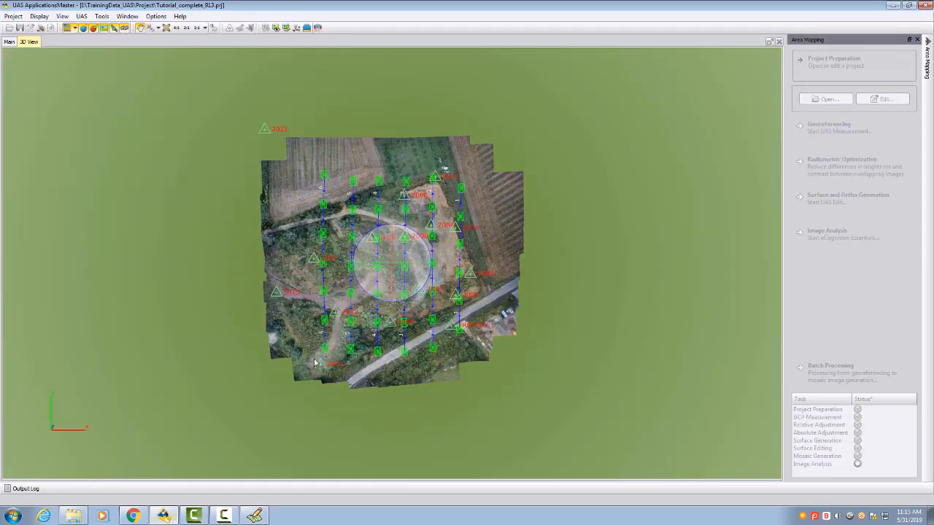
pyautogui.moveTo(329, 197)
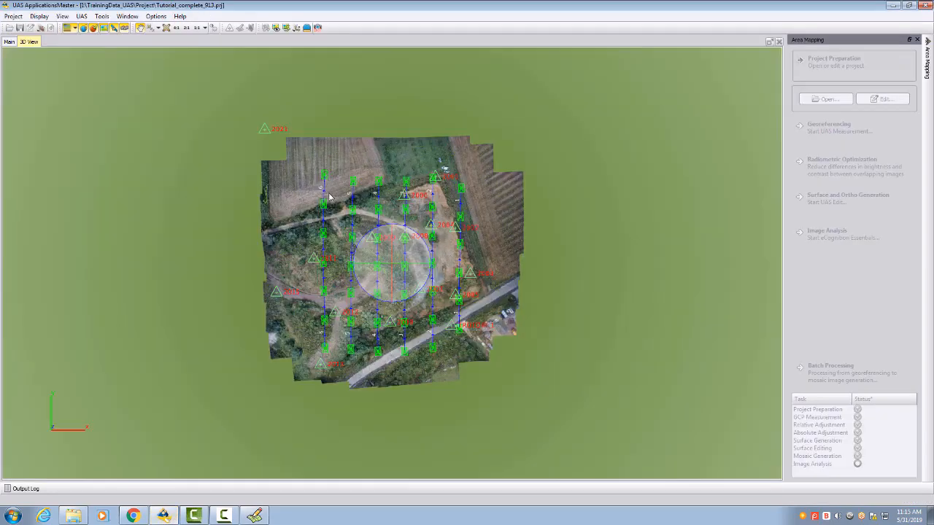
pyautogui.moveTo(350, 195)
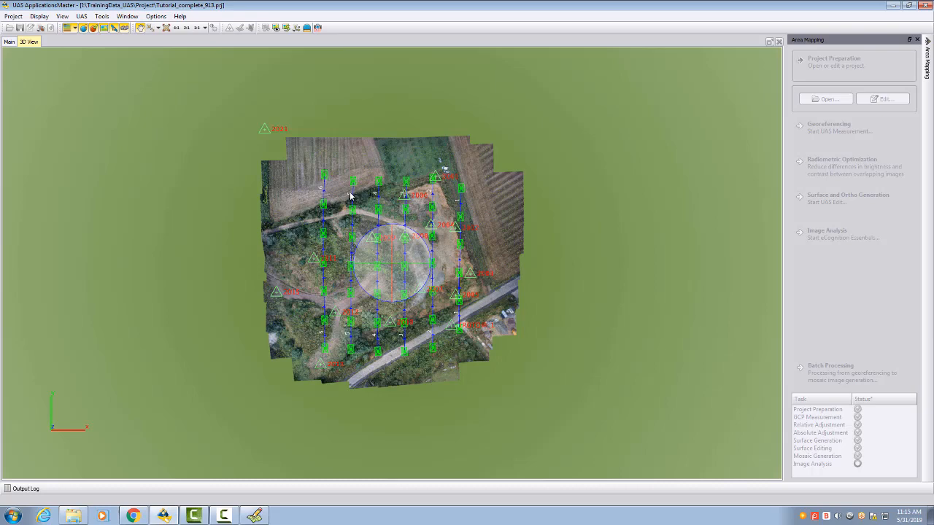
pyautogui.moveTo(350, 196)
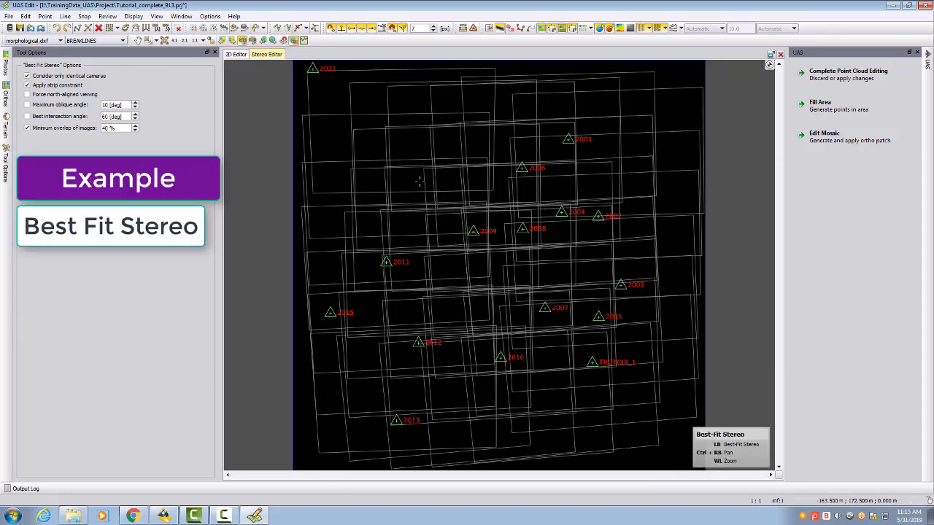
# - Open the best-fit stereo pair 3911/3912 for the selected area
pyautogui.click(419, 181)
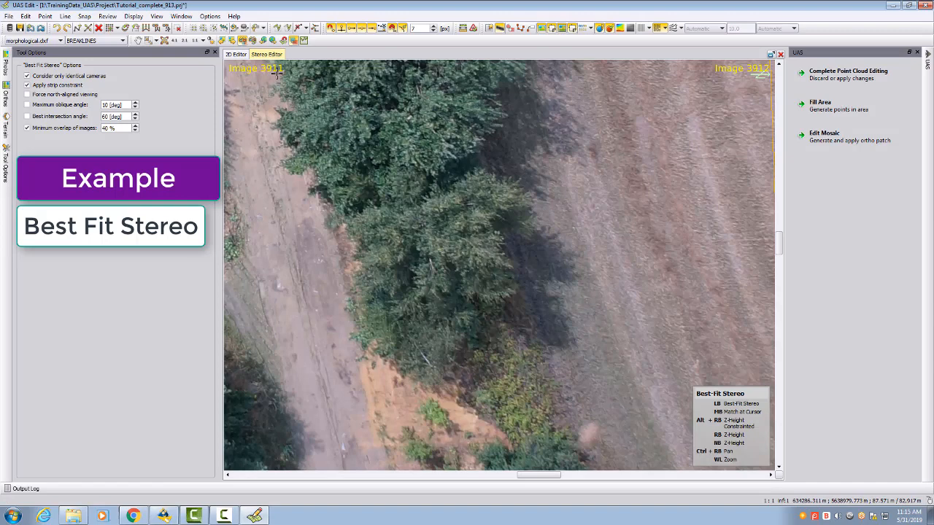
pyautogui.moveTo(764, 75)
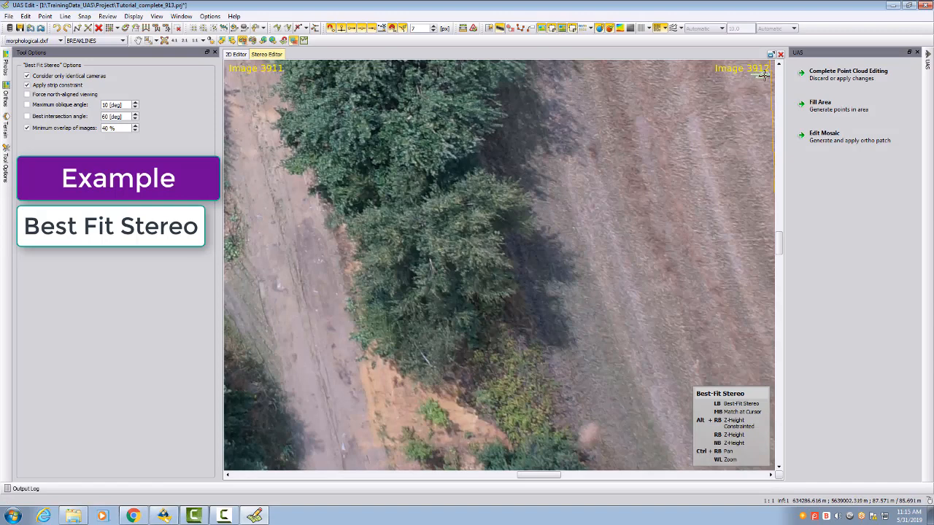
pyautogui.moveTo(709, 123)
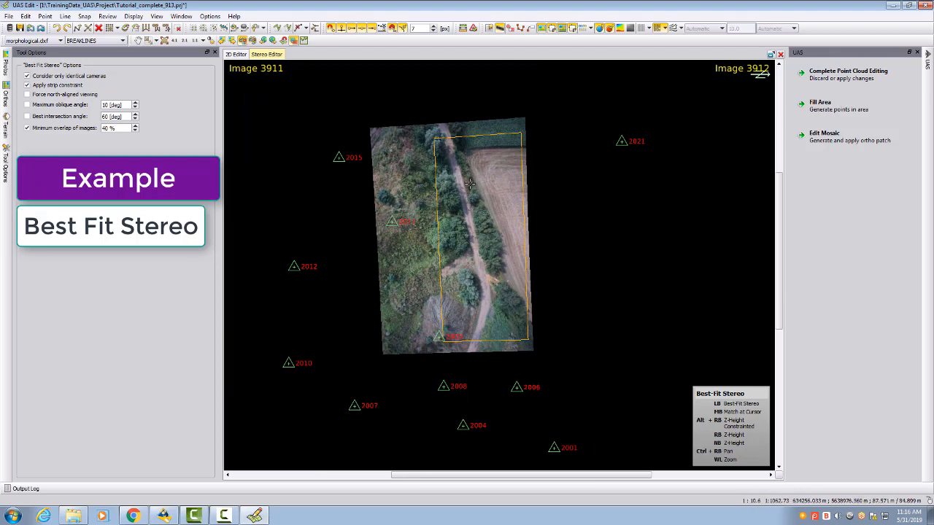
pyautogui.moveTo(708, 123)
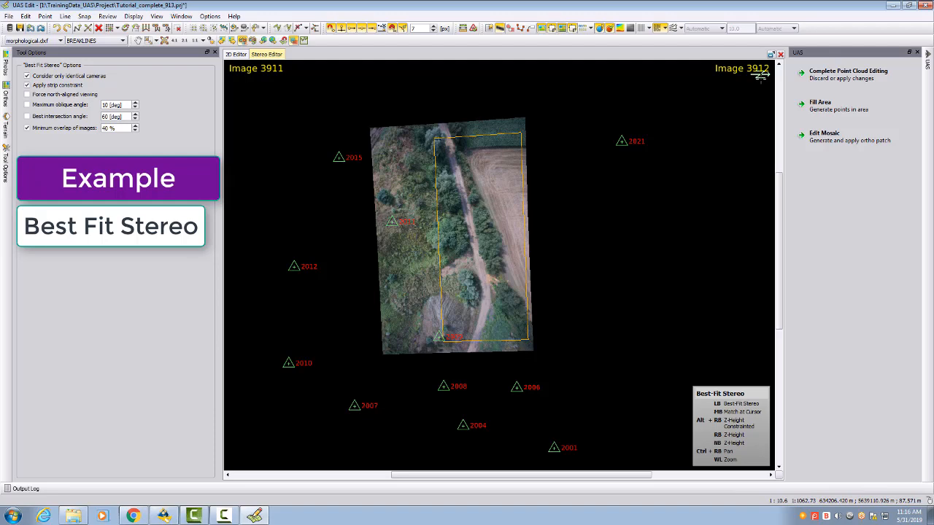
pyautogui.moveTo(484, 208)
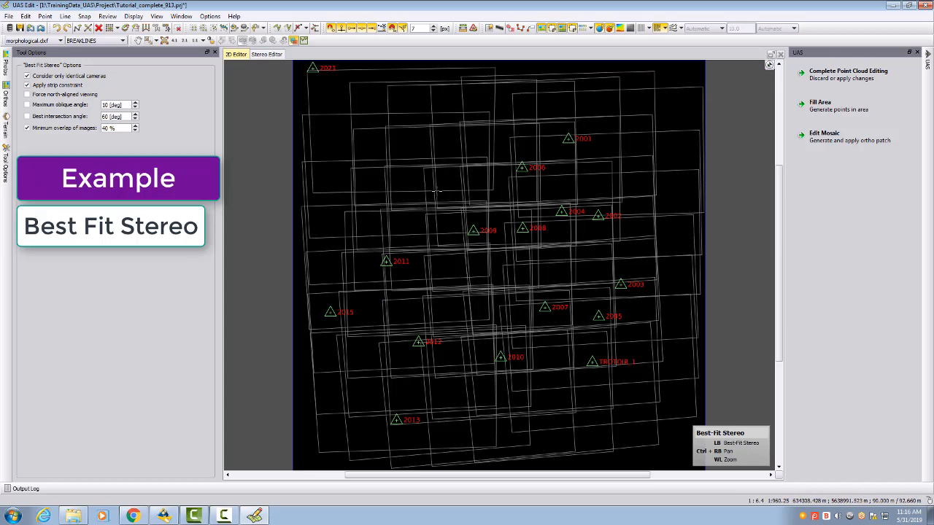
pyautogui.moveTo(435, 230)
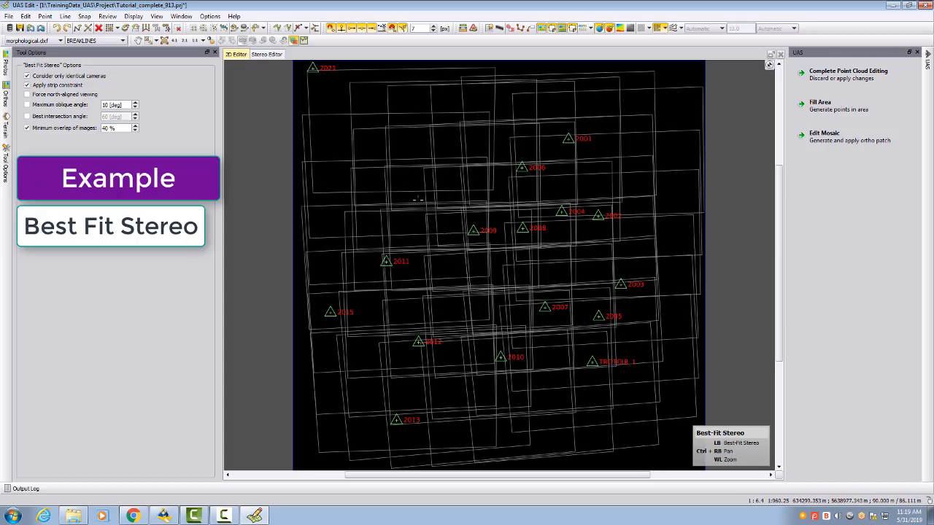
# - Enable the best intersection angle constraint and set it to 30°
pyautogui.click(266, 54)
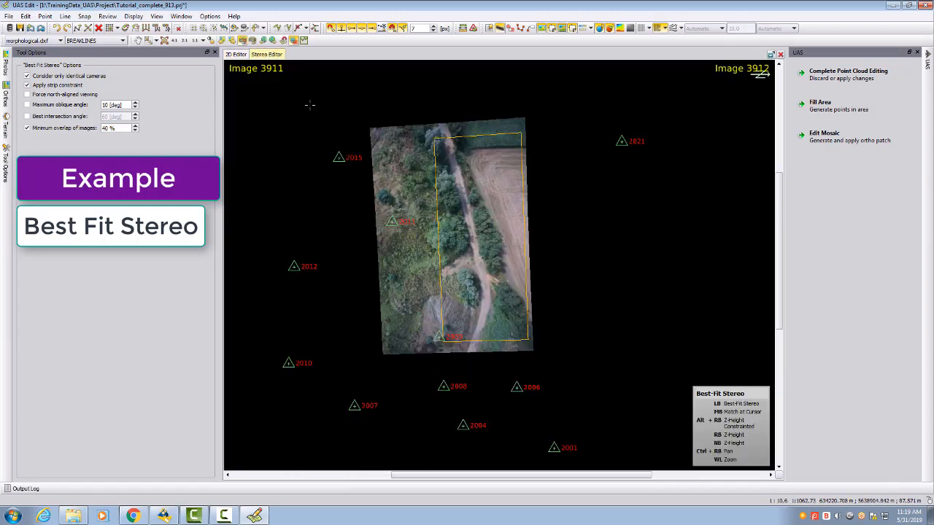
pyautogui.moveTo(730, 89)
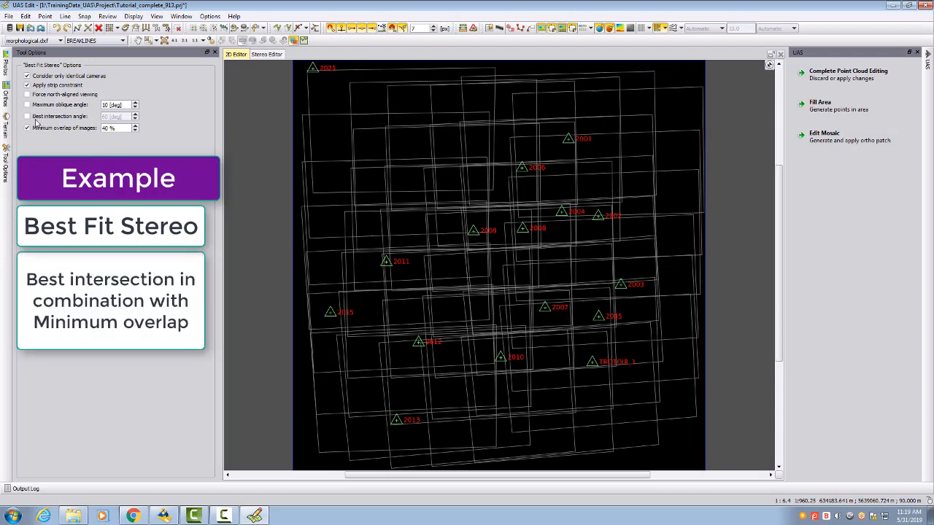
pyautogui.click(28, 116)
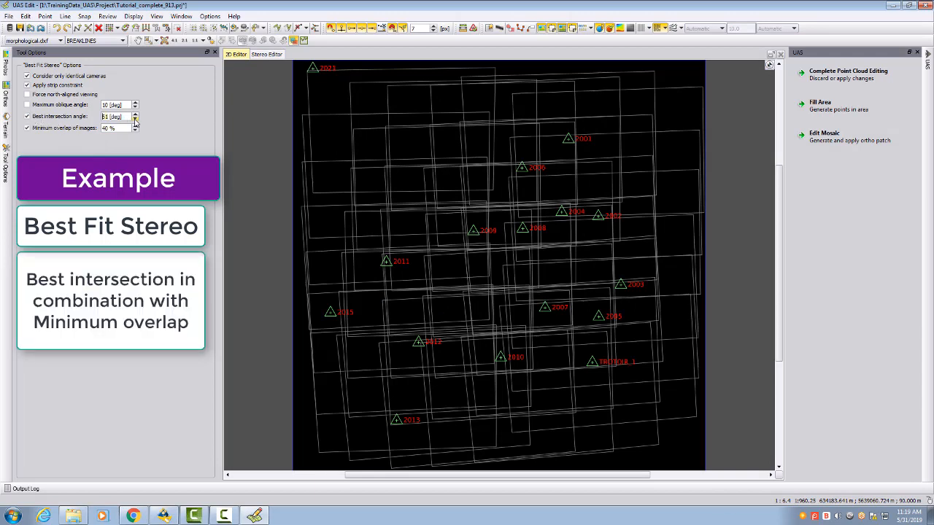
pyautogui.click(135, 113)
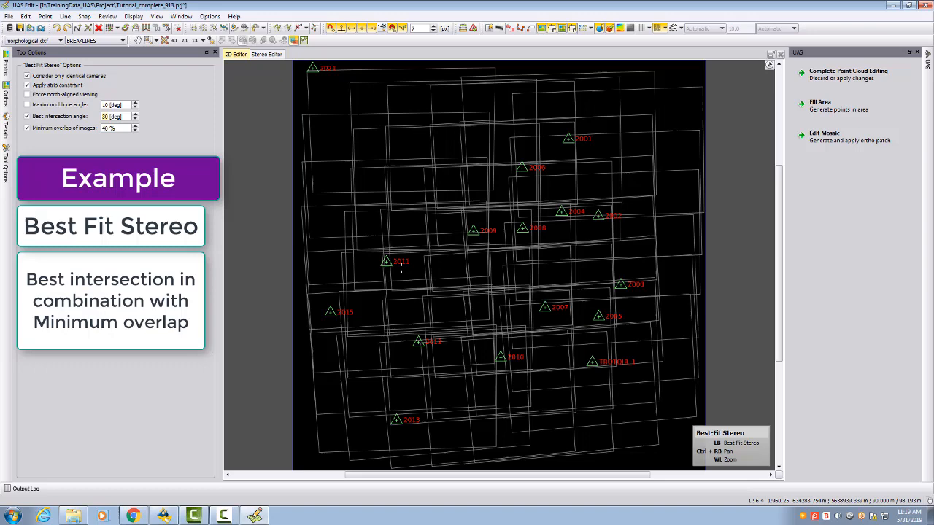
# - Open and close a second stereo view near point 2011, then disable minimum overlap
pyautogui.click(305, 54)
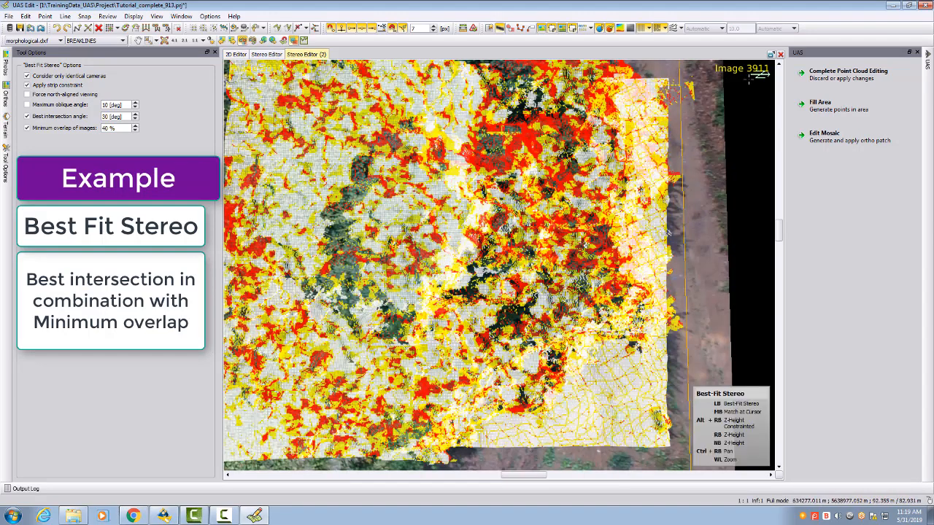
pyautogui.click(267, 54)
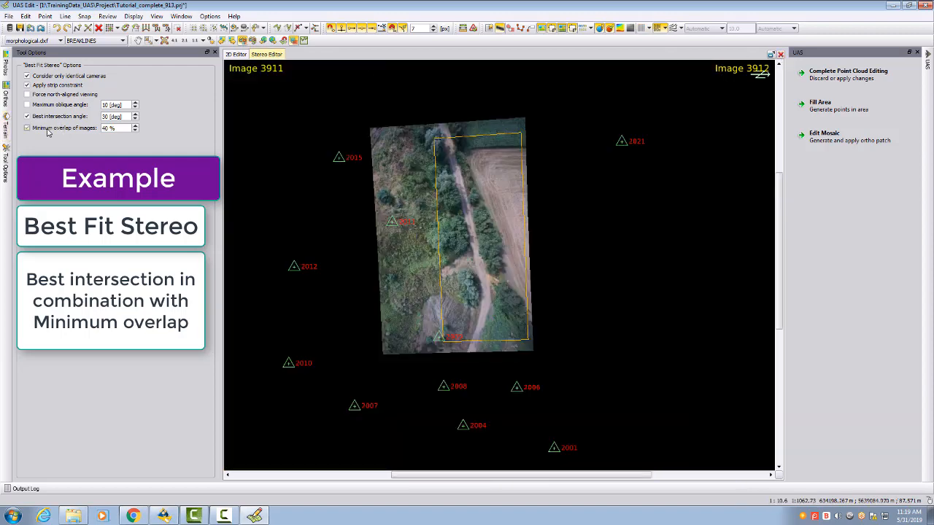
pyautogui.click(28, 128)
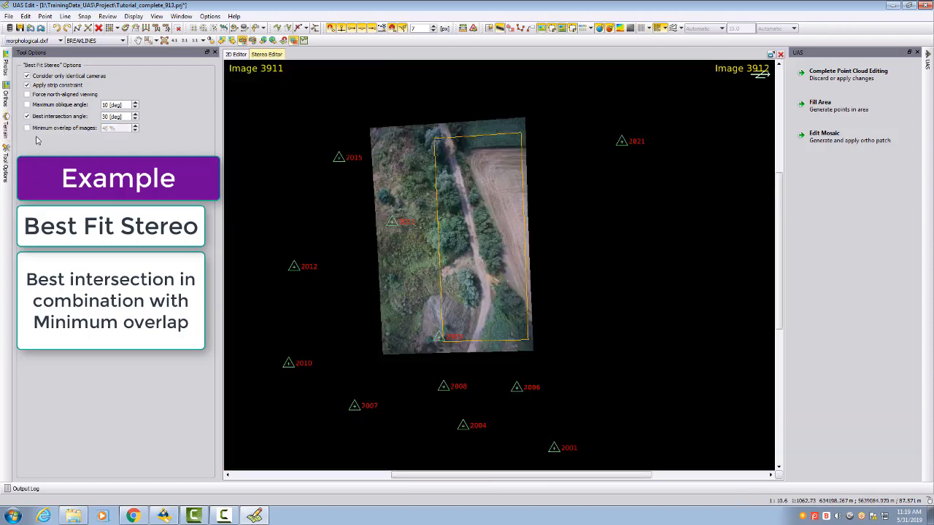
pyautogui.click(236, 54)
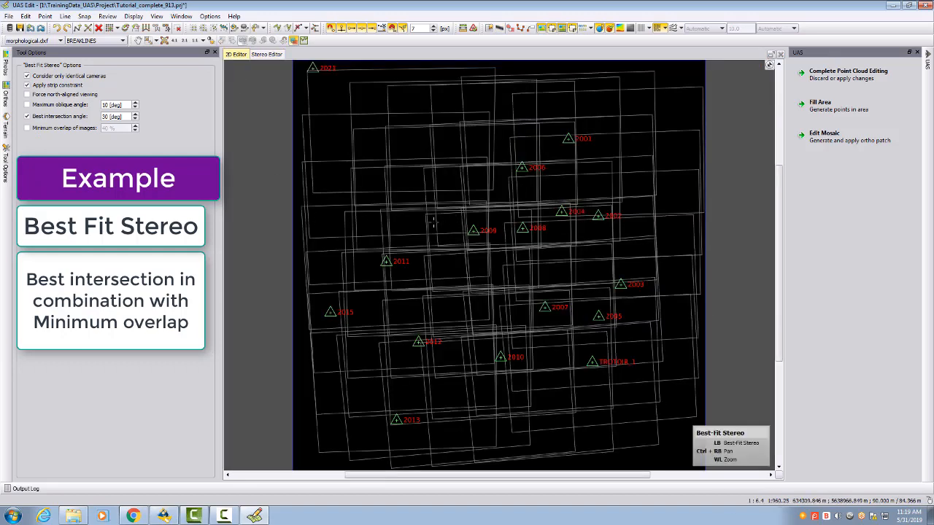
pyautogui.click(301, 54)
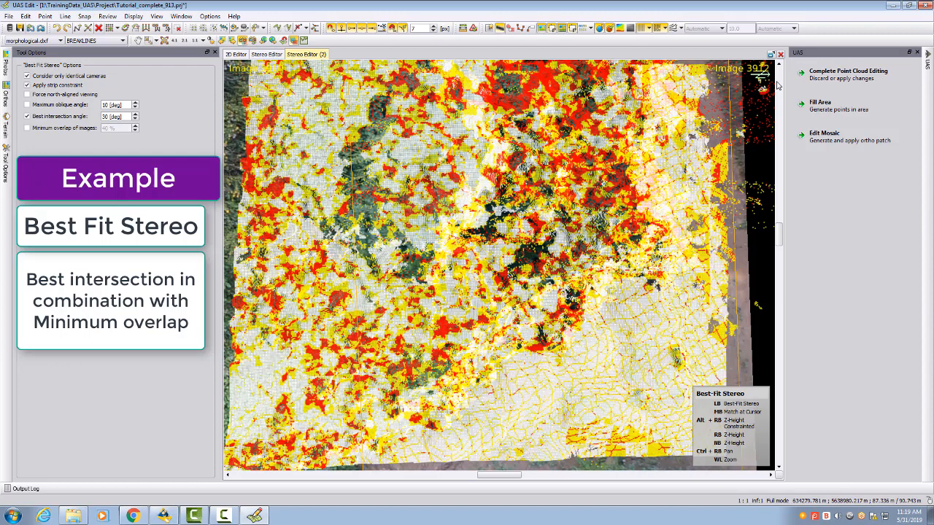
pyautogui.moveTo(254, 78)
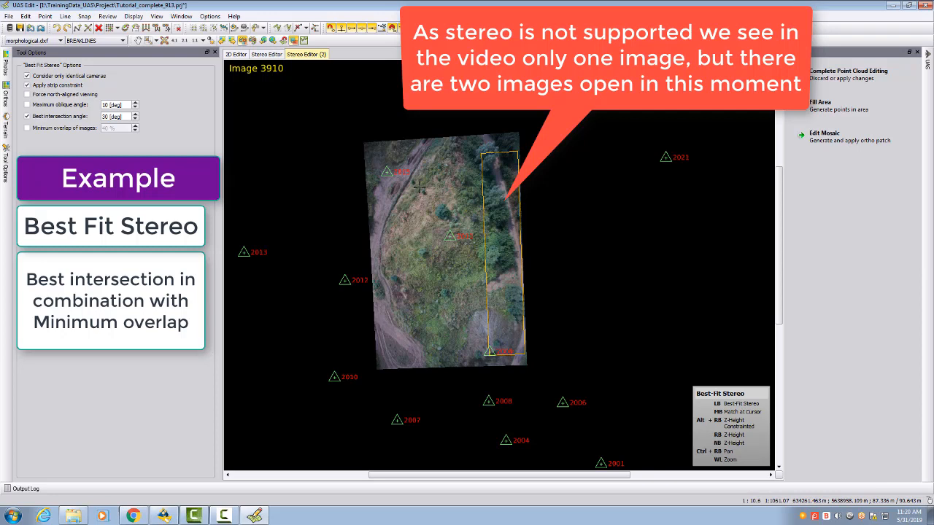
pyautogui.click(28, 116)
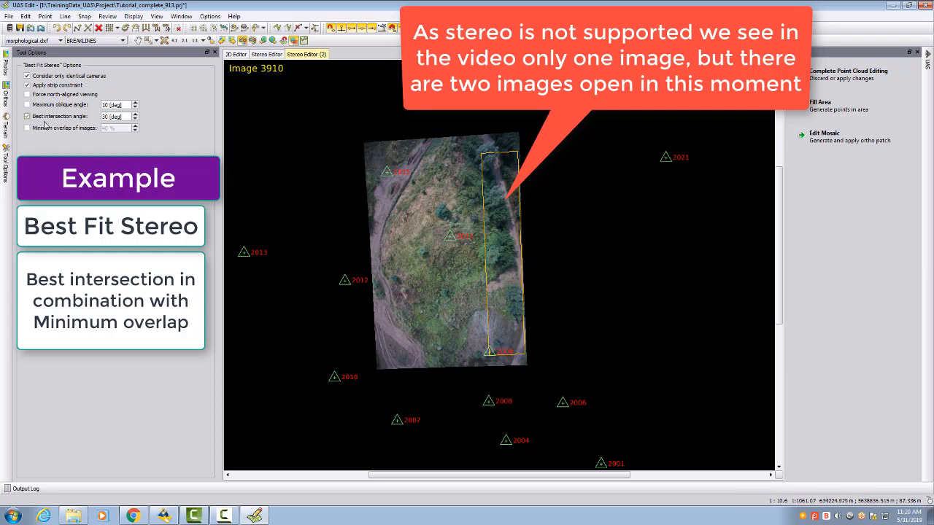
pyautogui.click(27, 116)
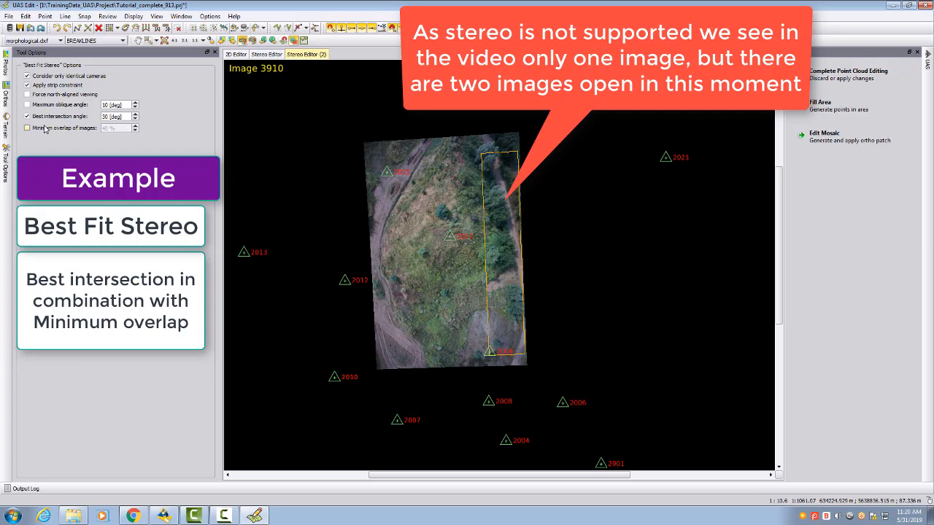
pyautogui.moveTo(86, 130)
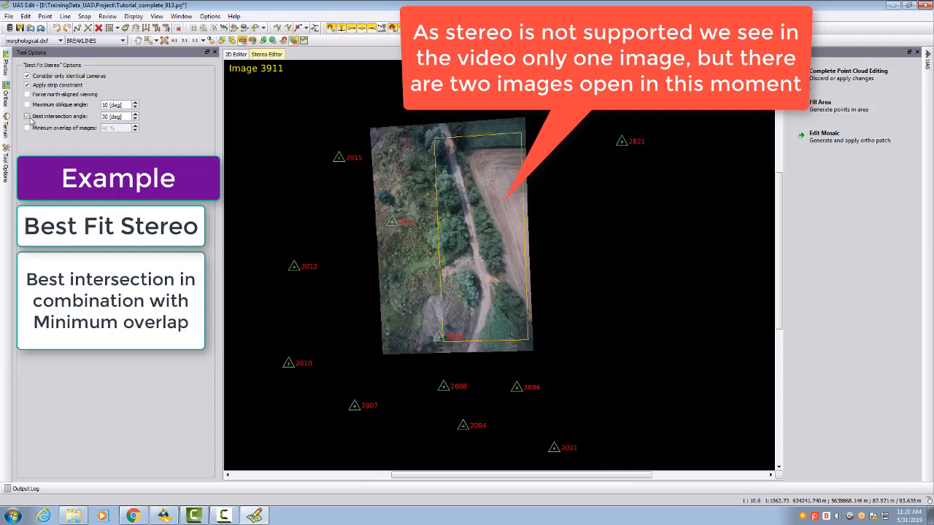
# - Turn off best intersection angle and restore the 40% minimum overlap constraint
pyautogui.click(28, 127)
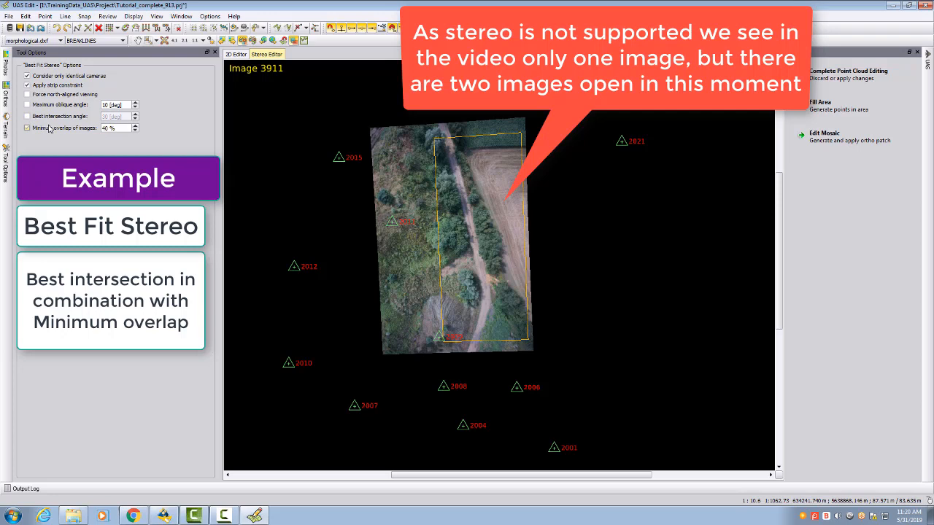
pyautogui.click(28, 128)
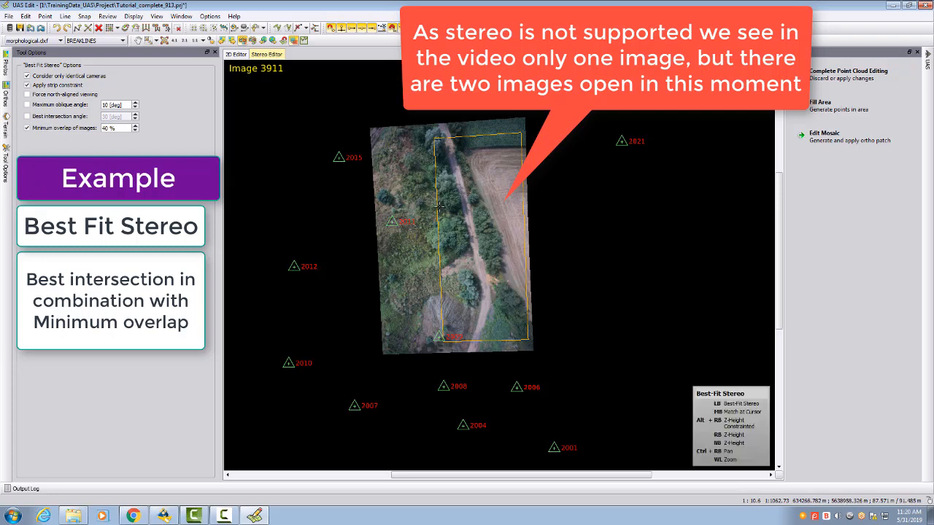
pyautogui.moveTo(472, 218)
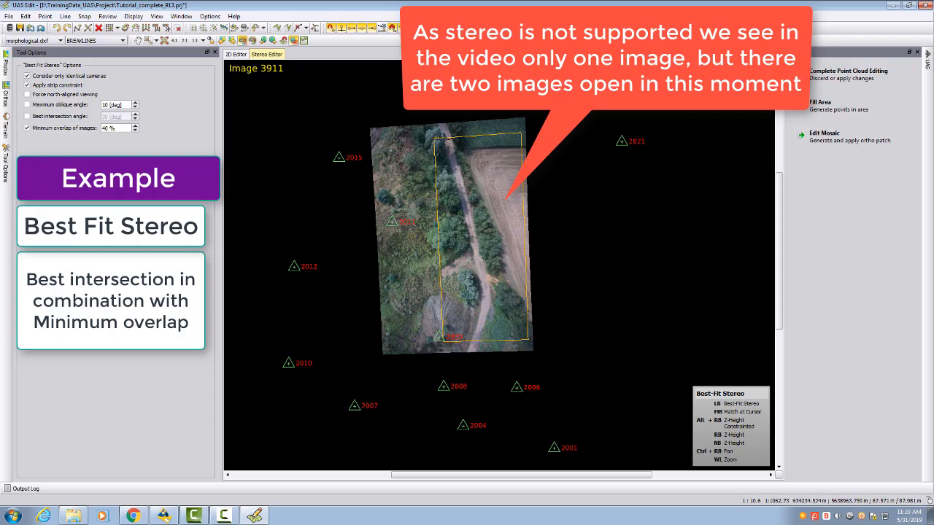
pyautogui.moveTo(499, 135)
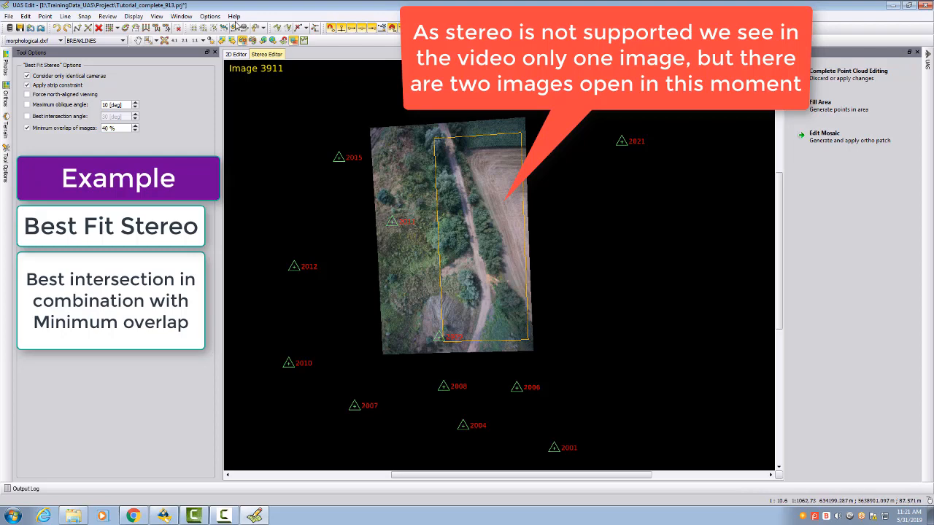
pyautogui.click(210, 16)
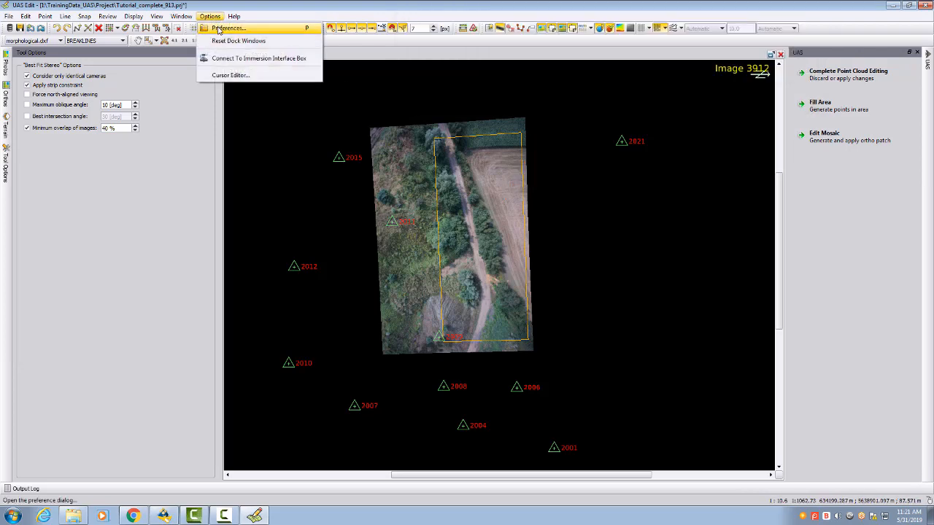
# - Open Preferences and go to Layers, then Views > Stereo settings
pyautogui.click(227, 27)
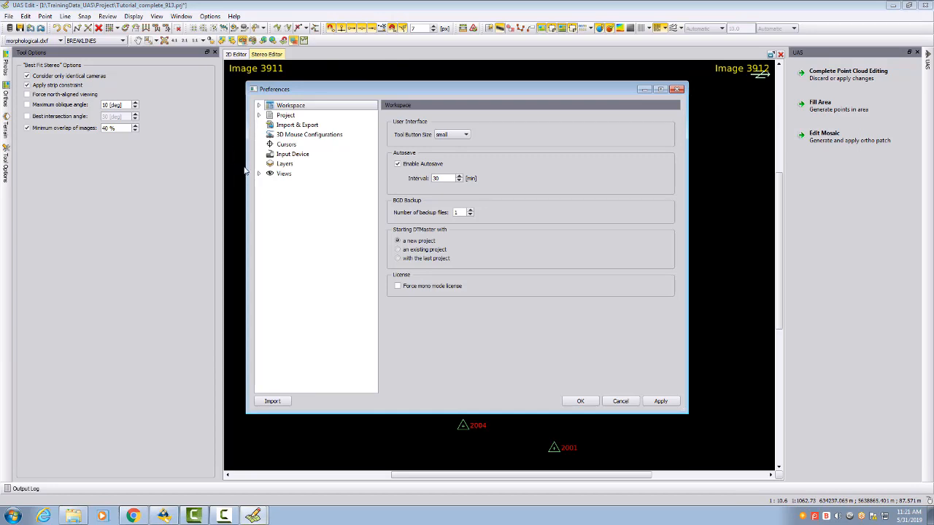
pyautogui.click(285, 164)
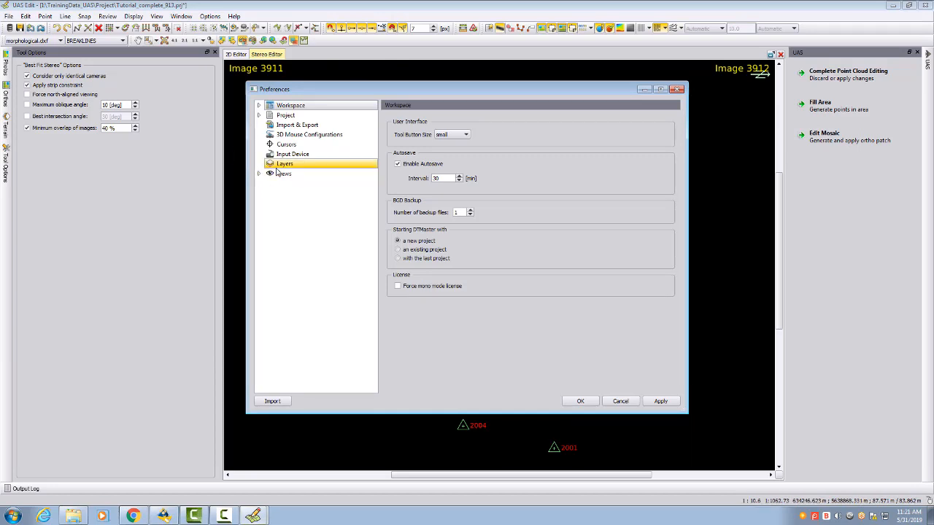
pyautogui.click(284, 164)
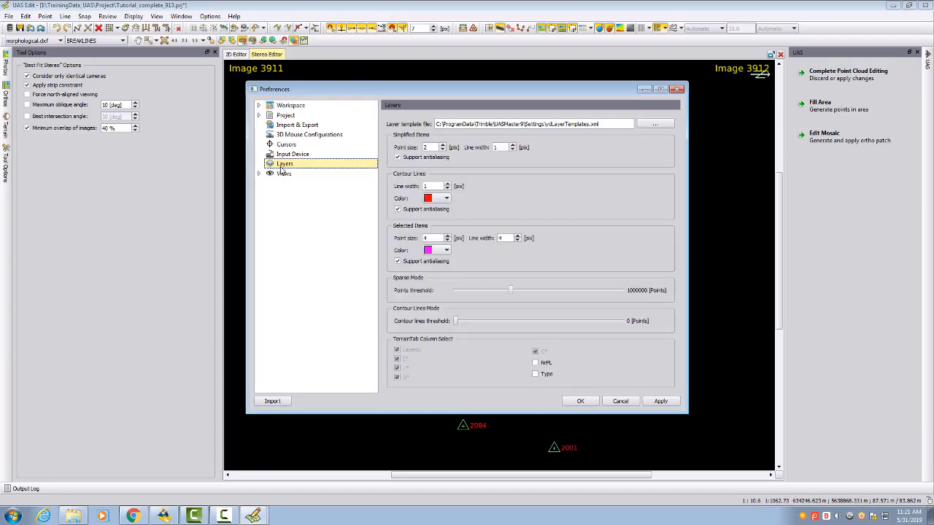
pyautogui.click(283, 173)
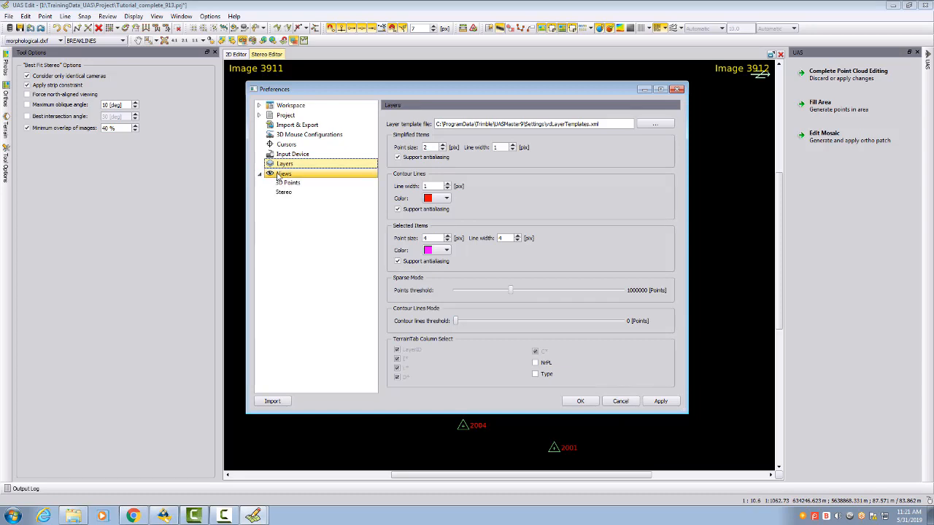
pyautogui.click(283, 191)
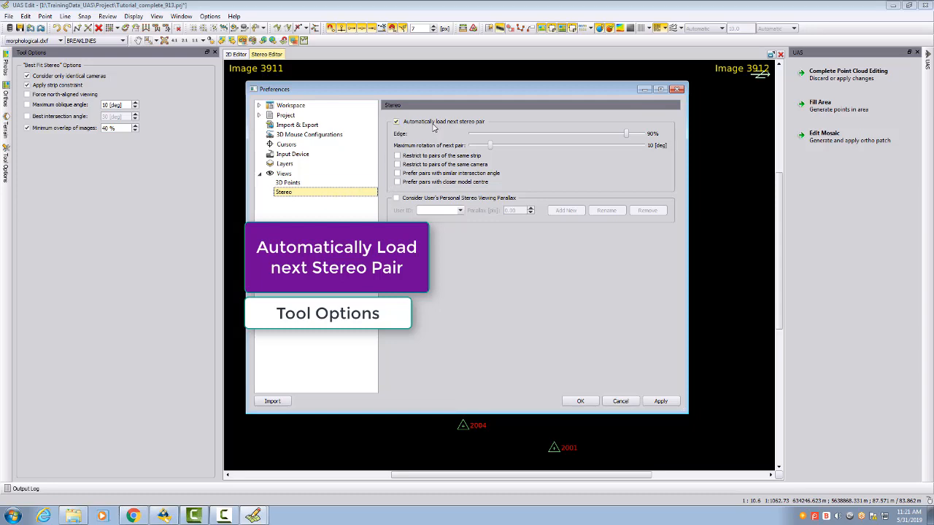
pyautogui.moveTo(495, 129)
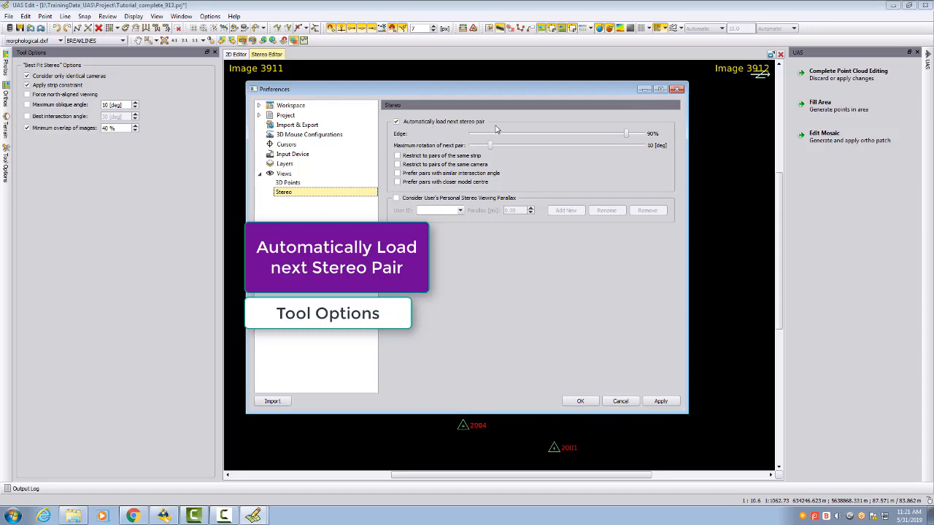
pyautogui.moveTo(489, 131)
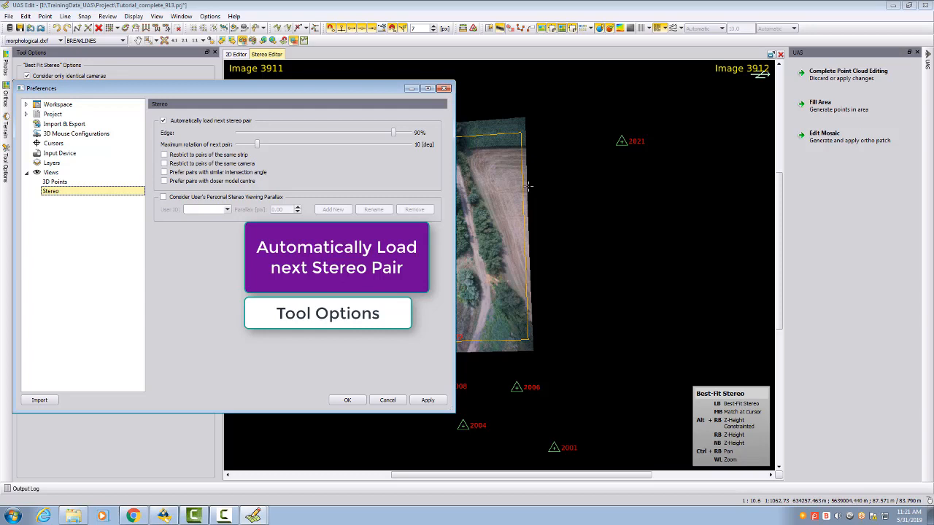
pyautogui.moveTo(519, 195)
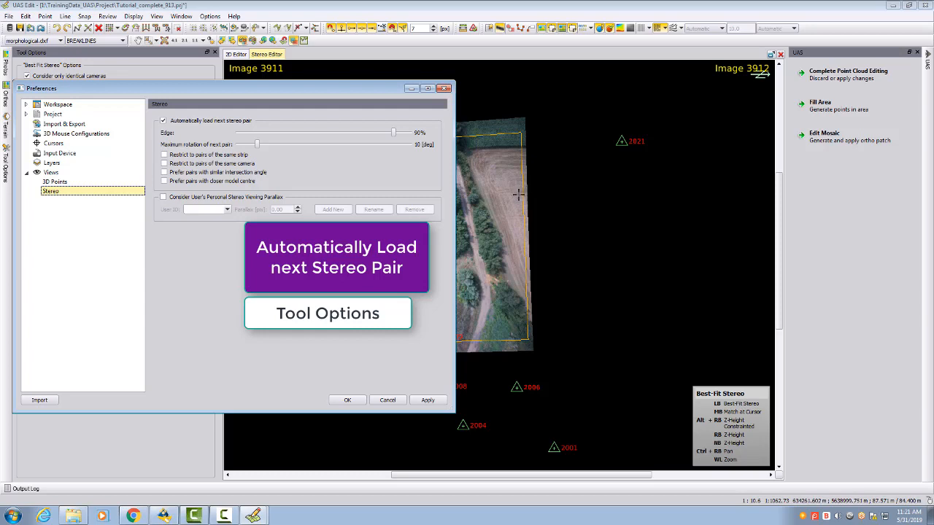
pyautogui.moveTo(486, 216)
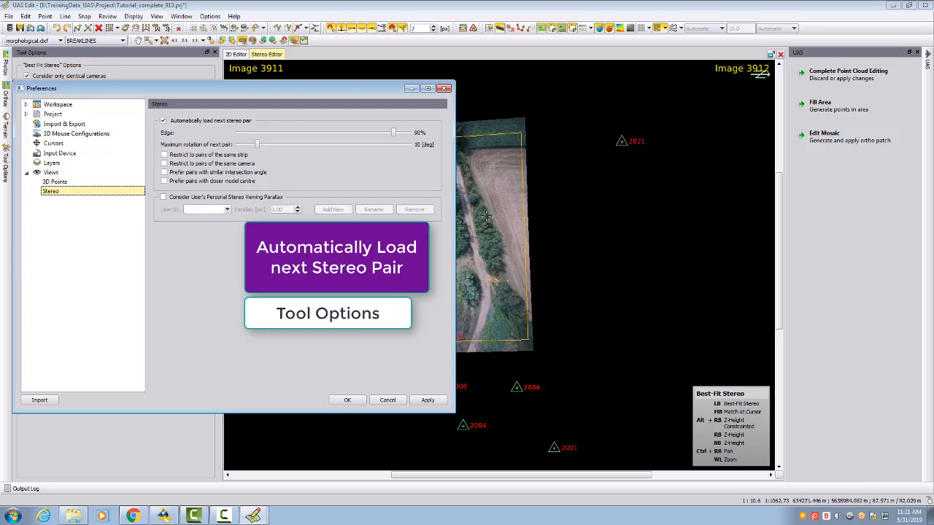
pyautogui.moveTo(514, 135)
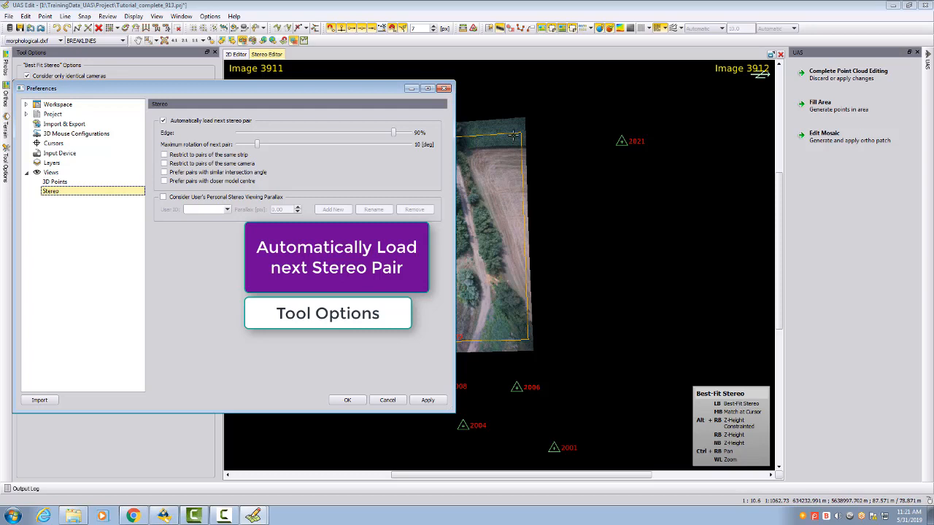
pyautogui.moveTo(513, 162)
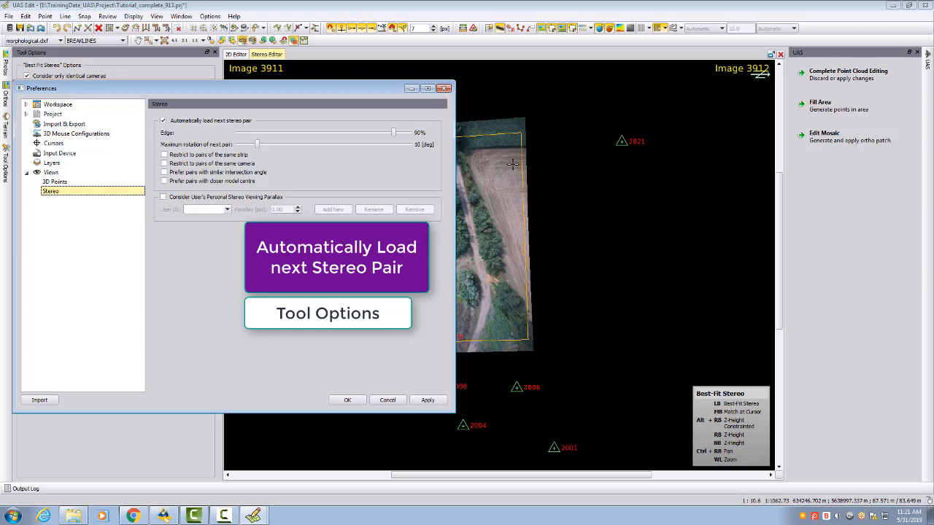
pyautogui.moveTo(523, 339)
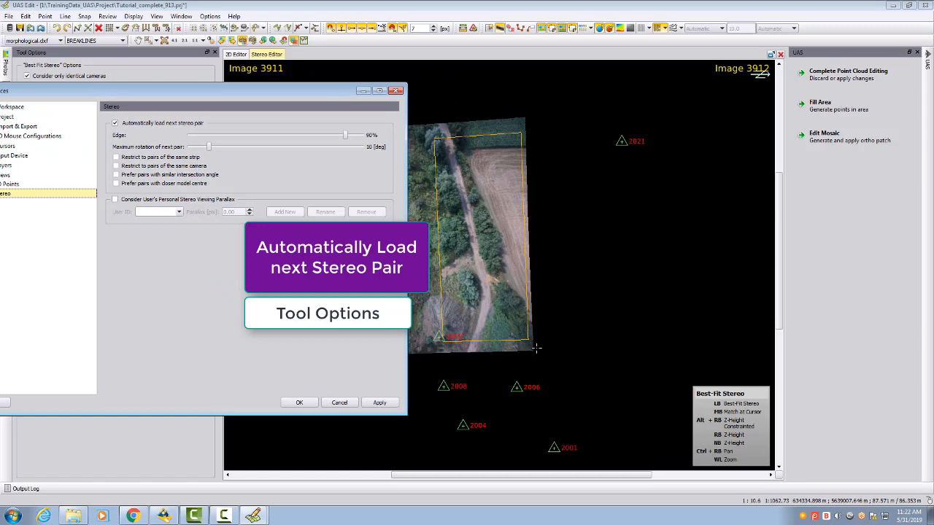
pyautogui.moveTo(533, 347)
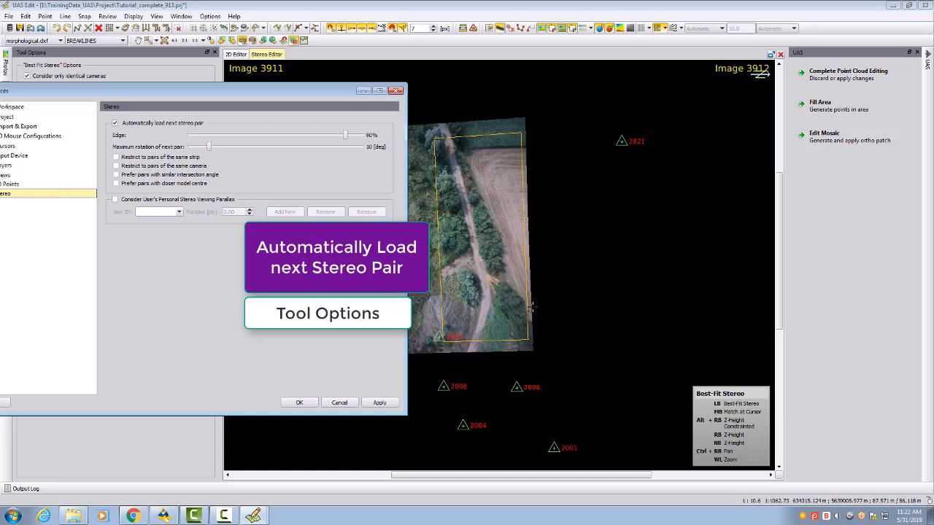
pyautogui.moveTo(528, 235)
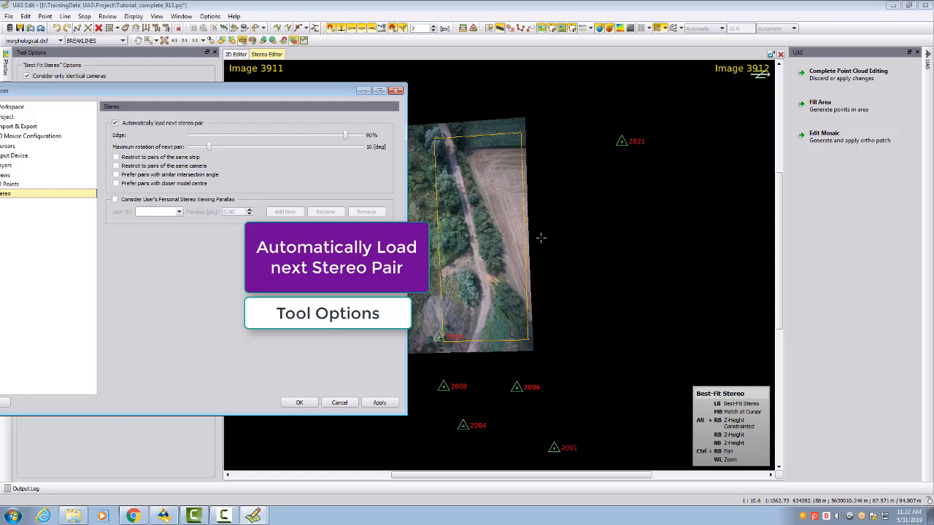
pyautogui.moveTo(474, 341)
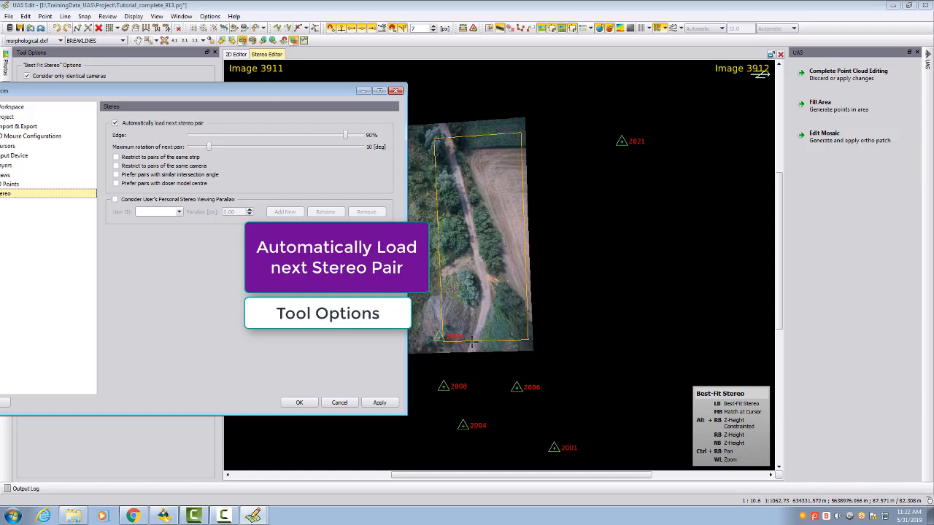
pyautogui.moveTo(472, 344)
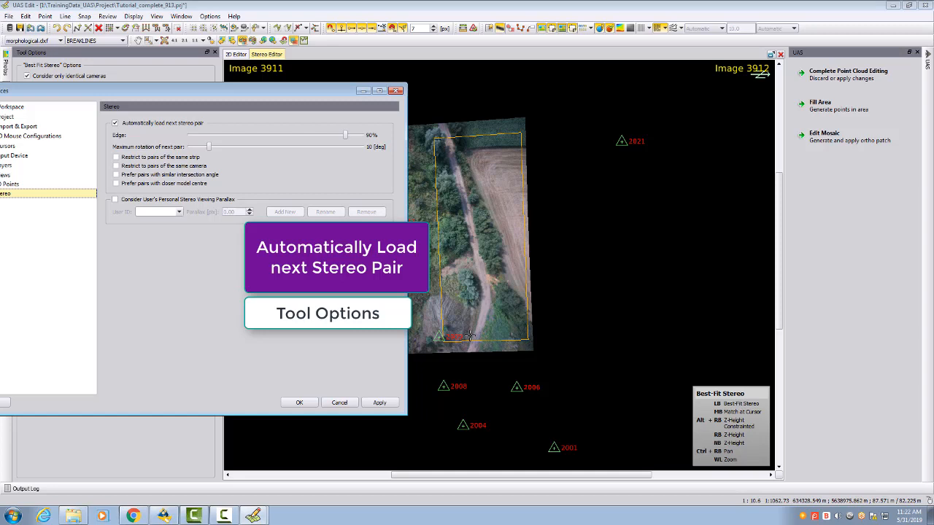
pyautogui.moveTo(518, 301)
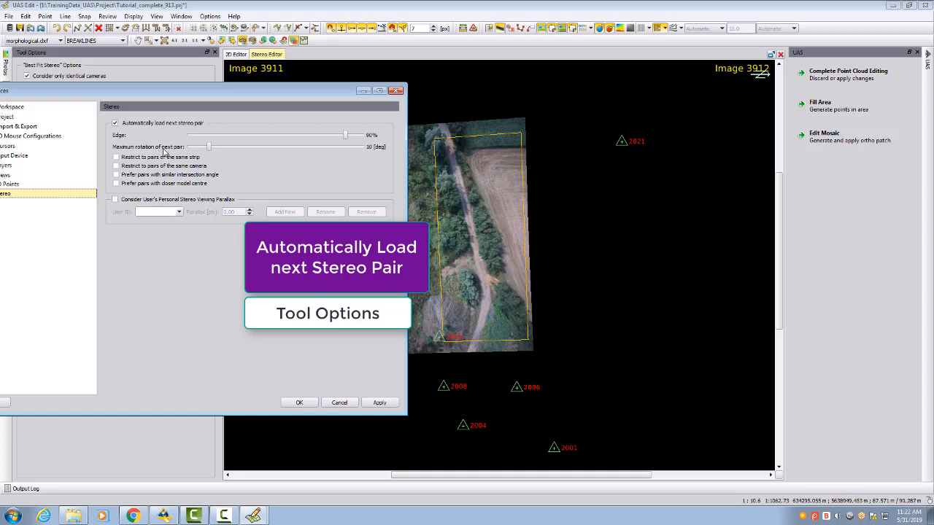
pyautogui.moveTo(401, 204)
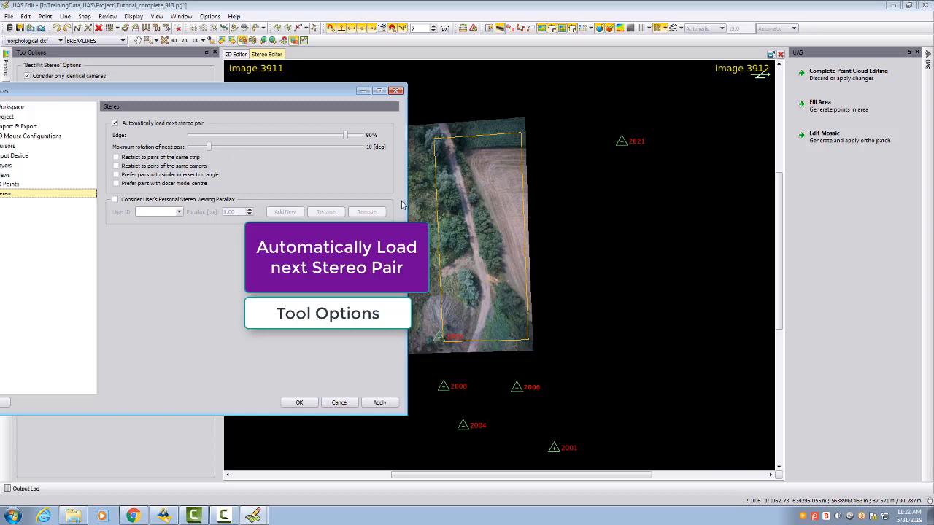
pyautogui.moveTo(469, 260)
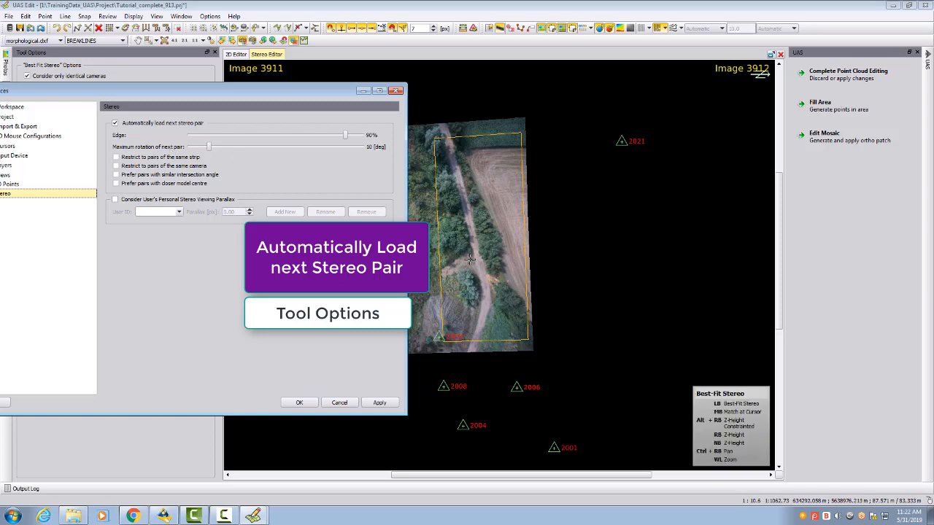
pyautogui.moveTo(523, 260)
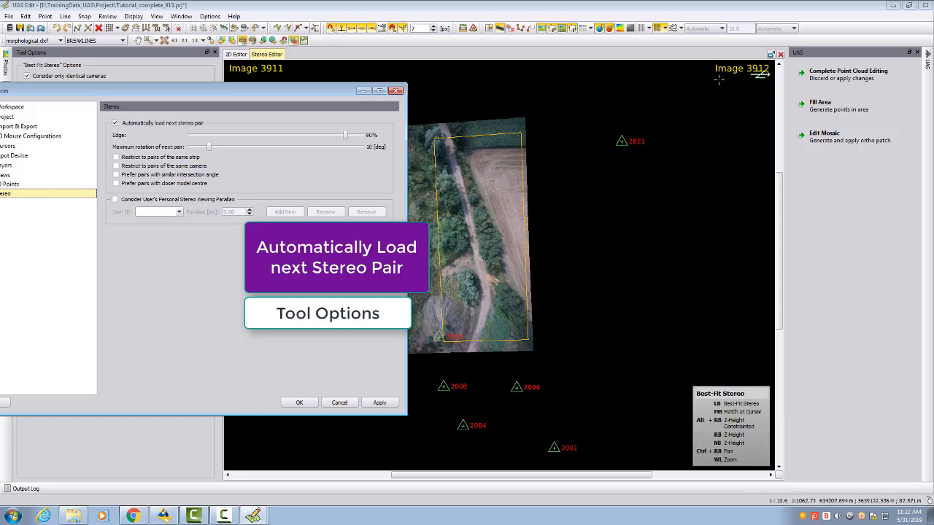
pyautogui.moveTo(480, 173)
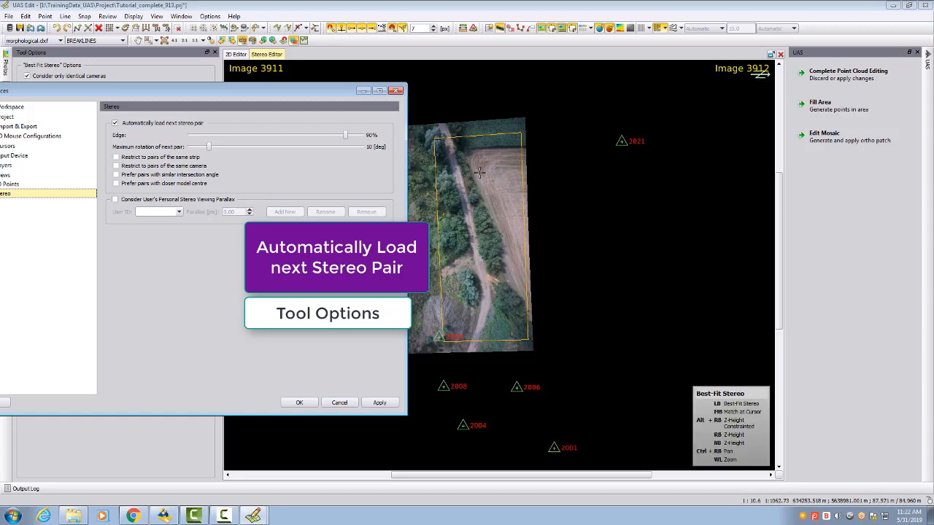
pyautogui.moveTo(491, 216)
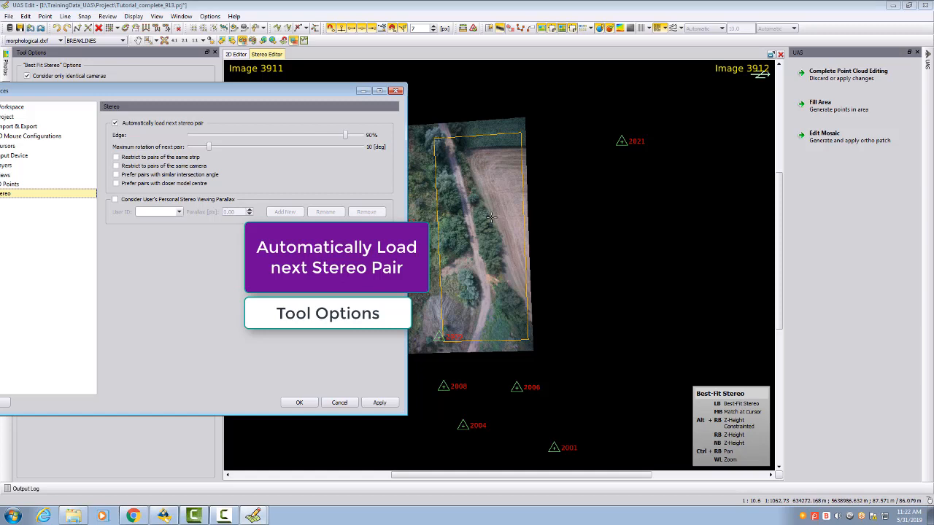
pyautogui.moveTo(515, 216)
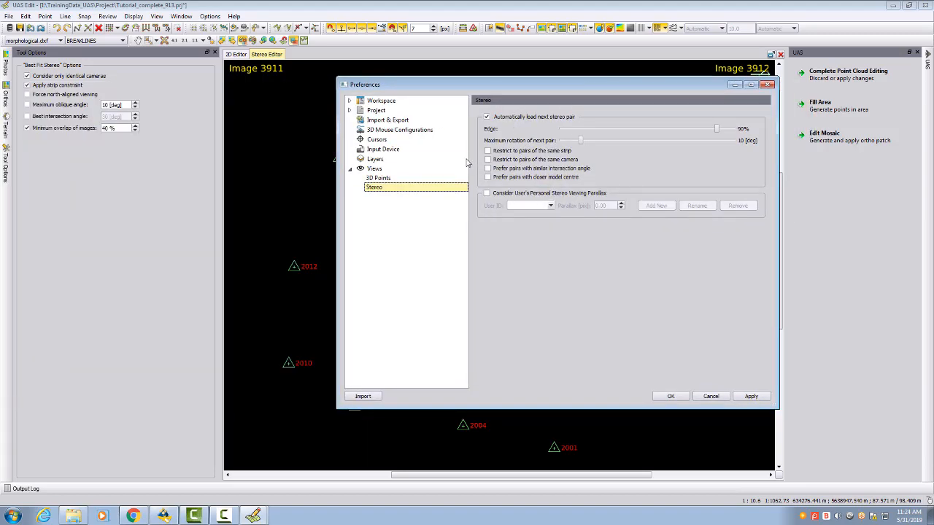
# - Bring the Preferences dialog back over the Stereo Editor
pyautogui.click(399, 129)
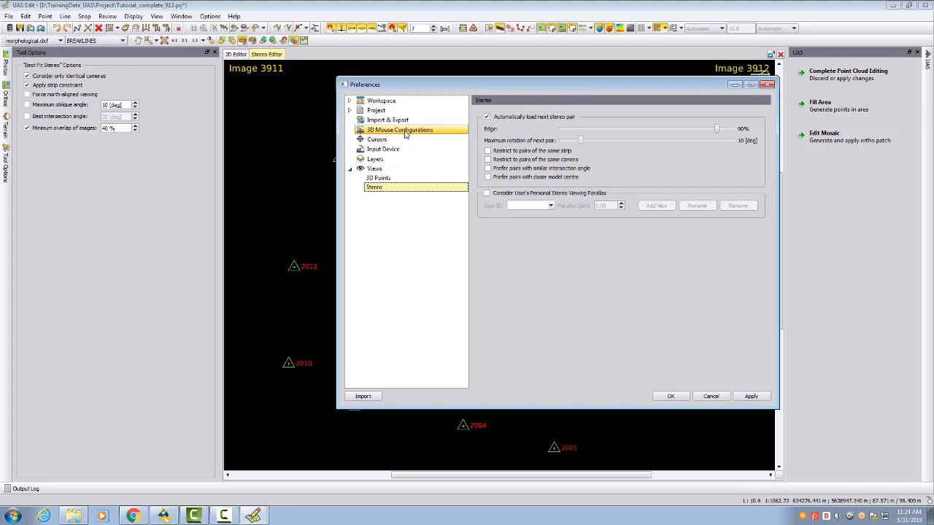
# - Review Input Device settings and the 3D Mouse Configurations page with twenty unassigned buttons
pyautogui.click(383, 148)
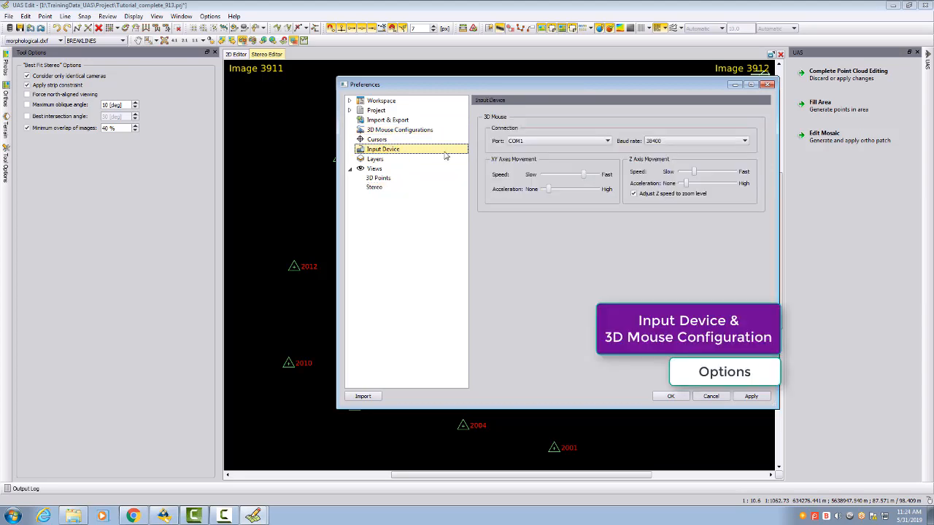
pyautogui.moveTo(508, 164)
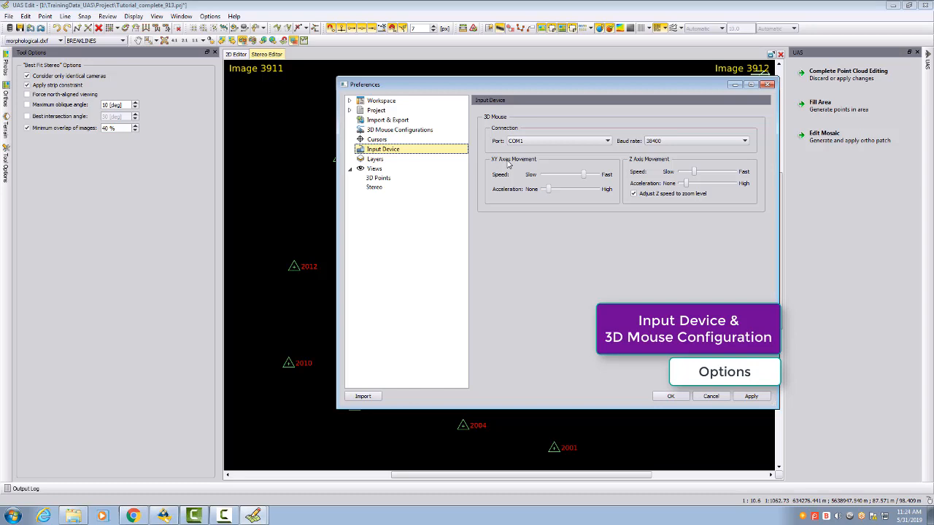
pyautogui.click(399, 129)
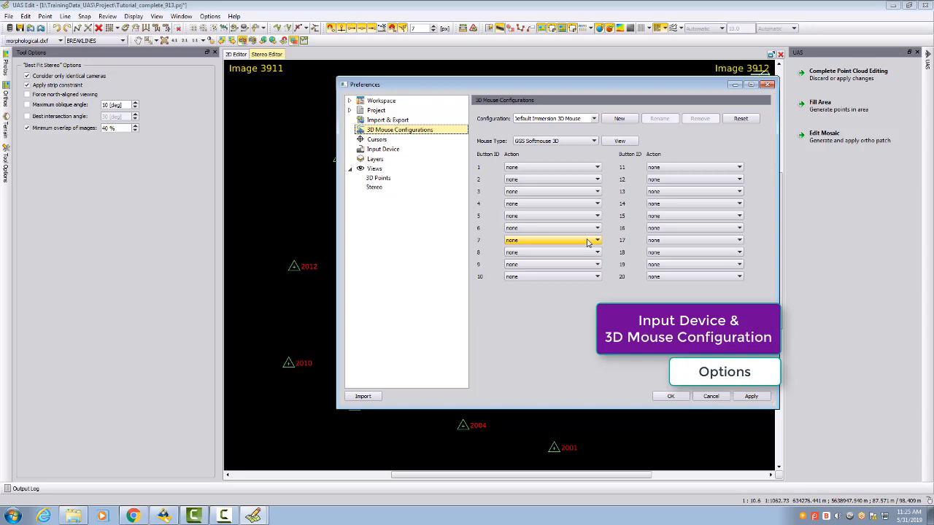
# - Review the Mouse Type dropdown options and keep GGS Softmouse 3D selected
pyautogui.click(595, 140)
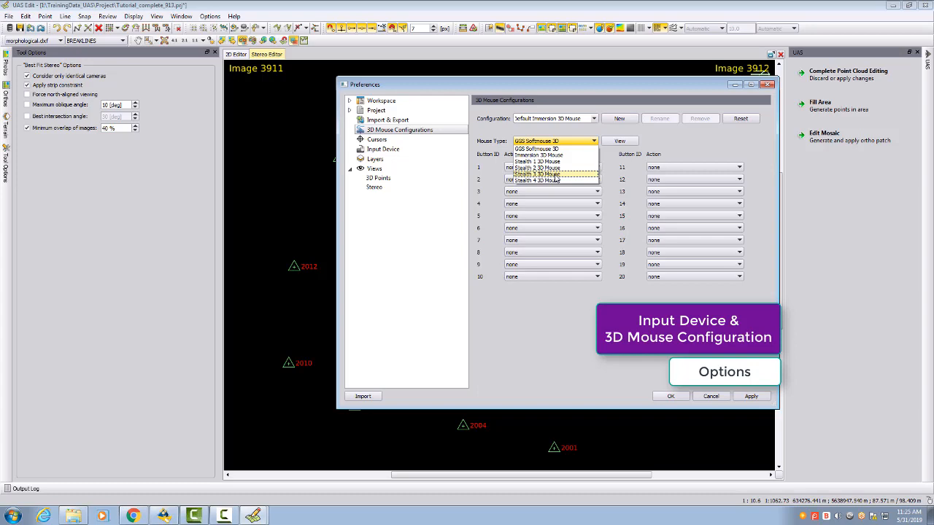
pyautogui.moveTo(536, 149)
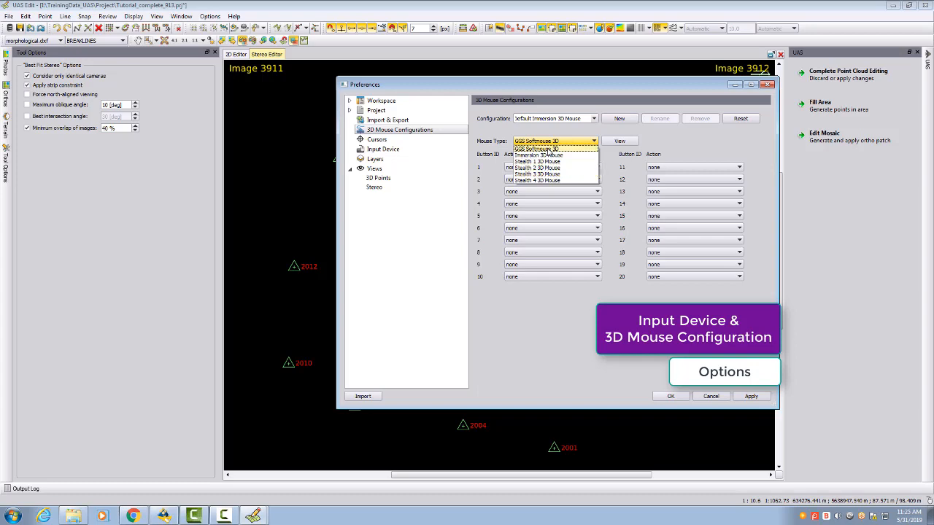
pyautogui.moveTo(554, 156)
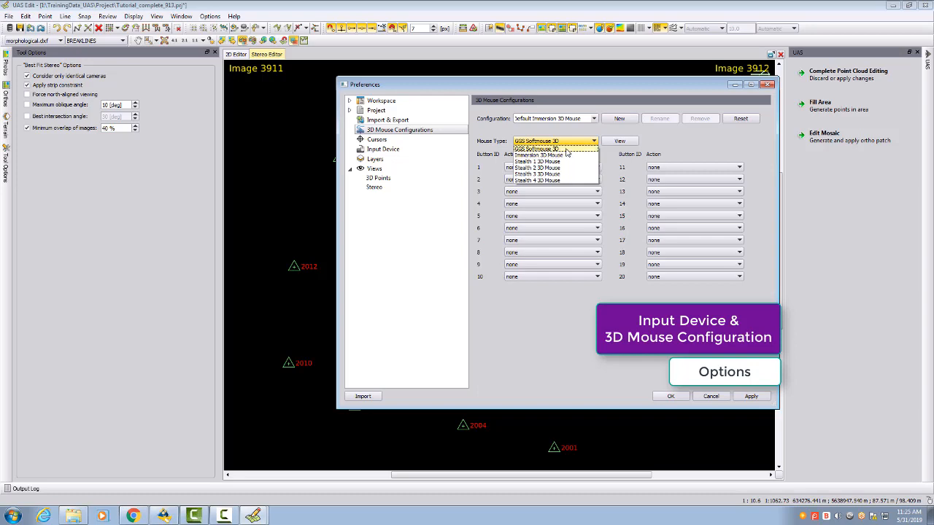
pyautogui.moveTo(571, 154)
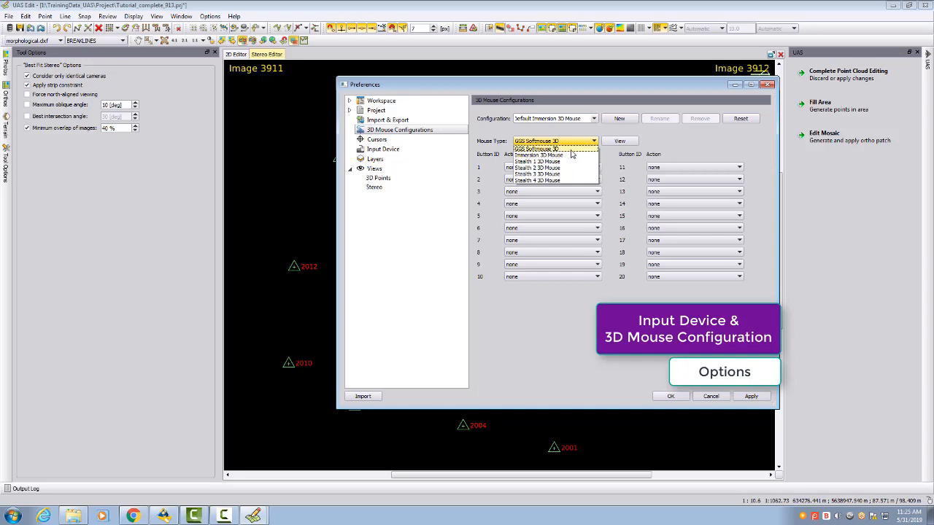
pyautogui.click(536, 149)
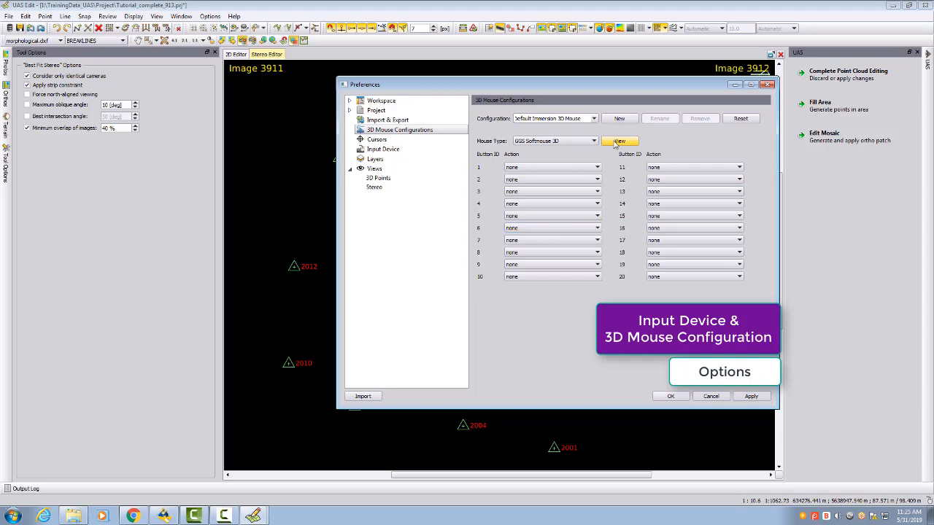
pyautogui.click(618, 140)
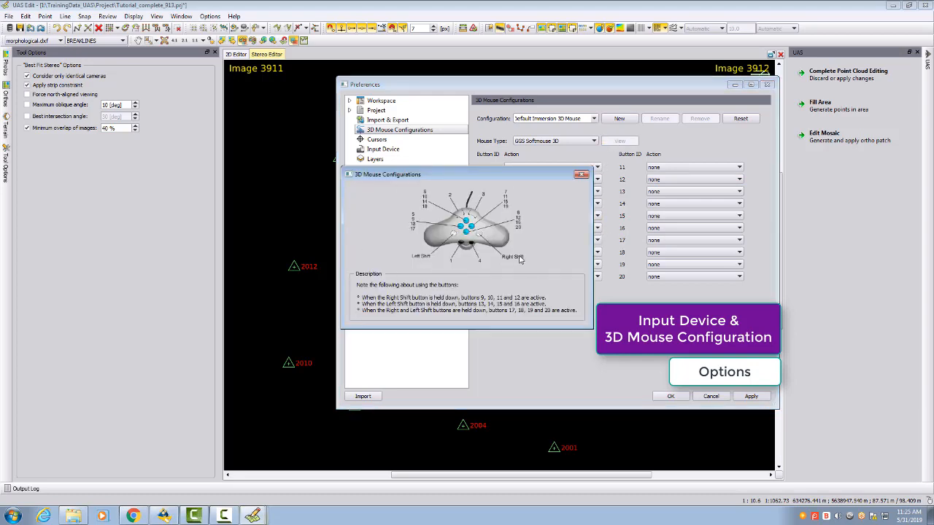
pyautogui.moveTo(415, 206)
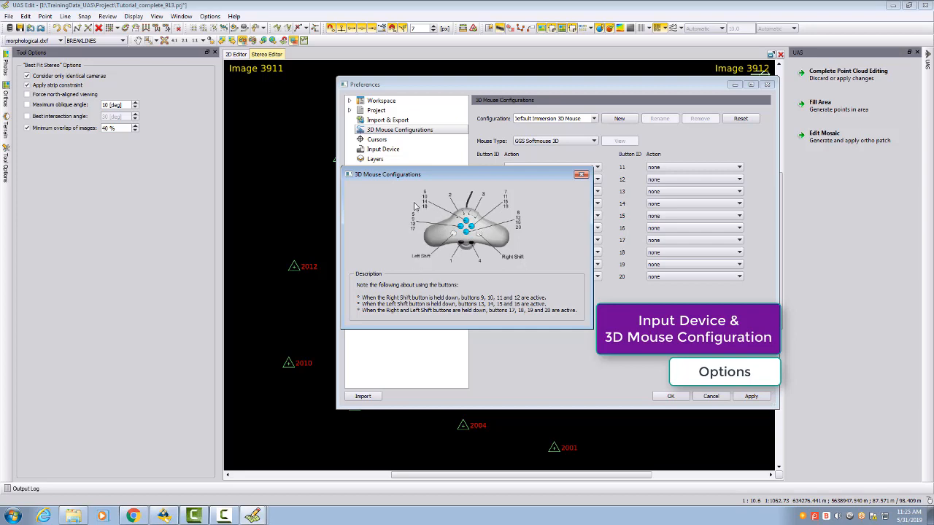
pyautogui.moveTo(461, 235)
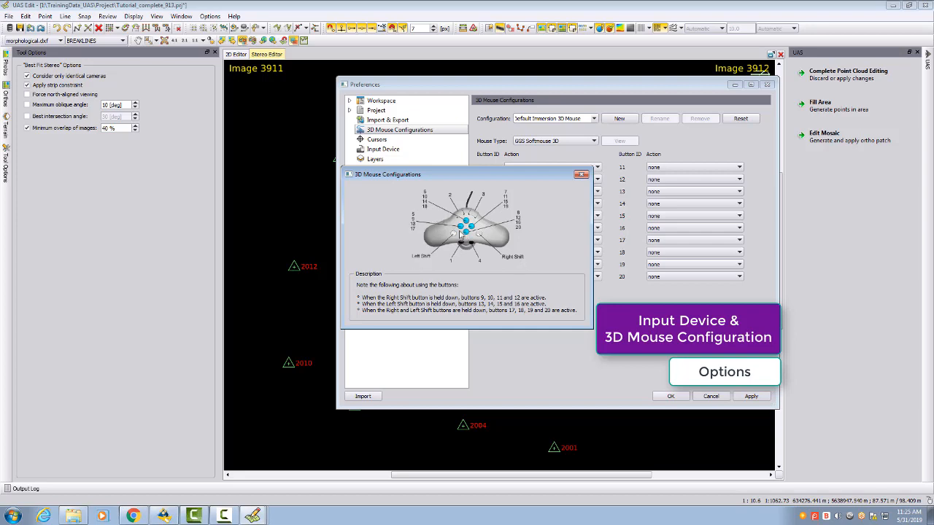
pyautogui.moveTo(693, 197)
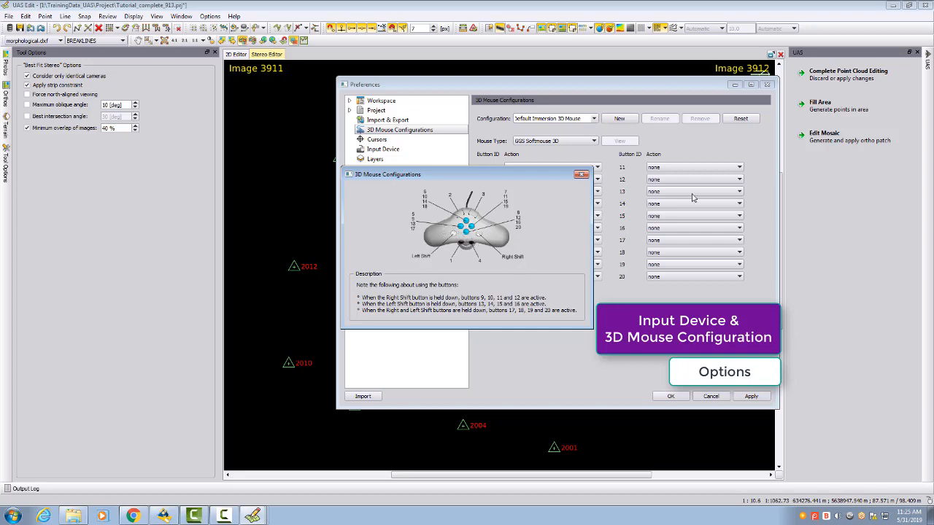
pyautogui.click(580, 174)
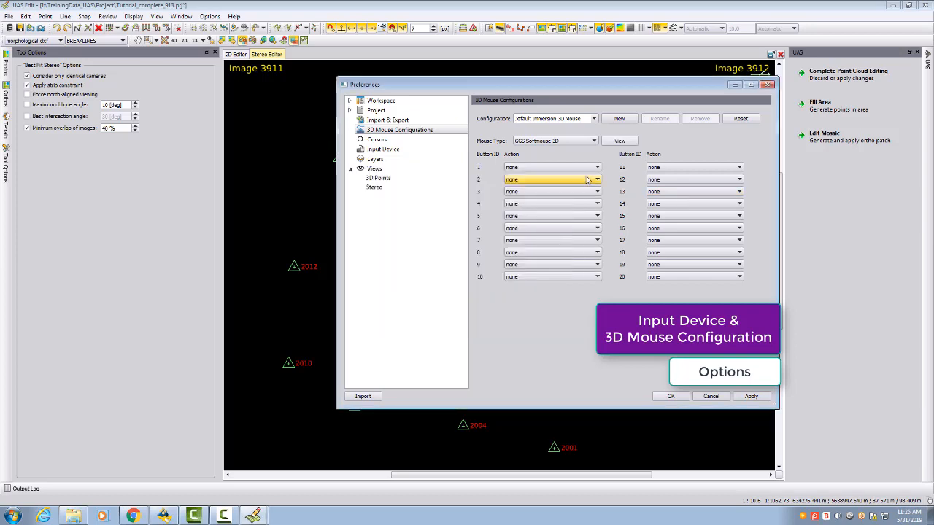
pyautogui.click(597, 180)
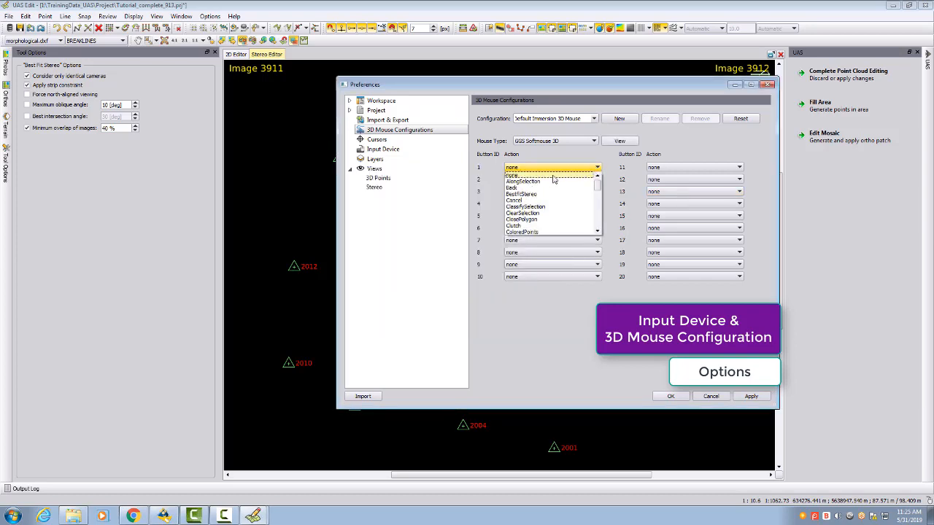
pyautogui.moveTo(541, 220)
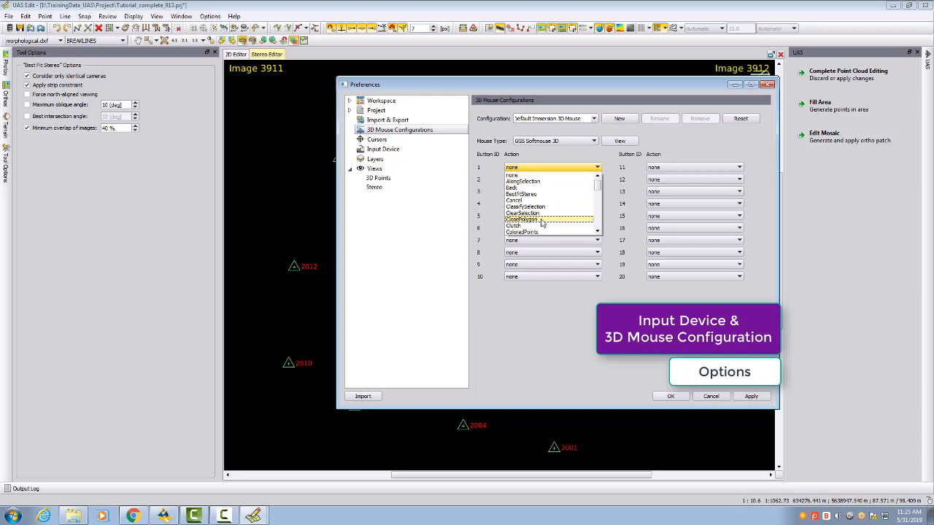
pyautogui.moveTo(540, 213)
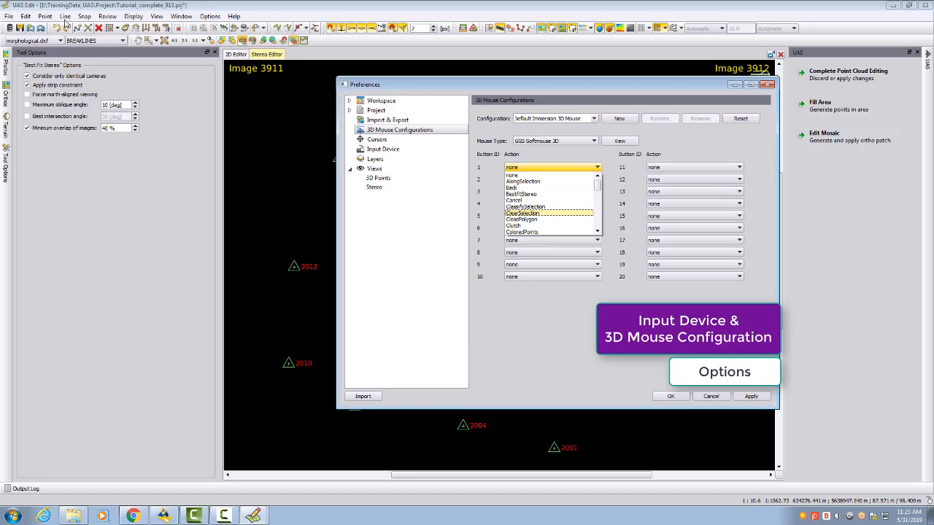
pyautogui.click(511, 167)
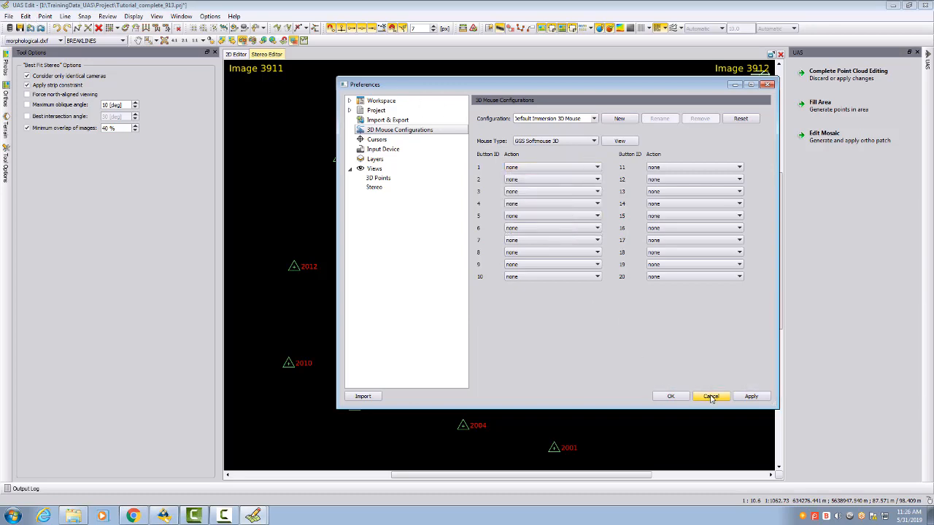
# - Cancel the Preferences dialog and show the Photos panel from the left sidebar
pyautogui.click(709, 396)
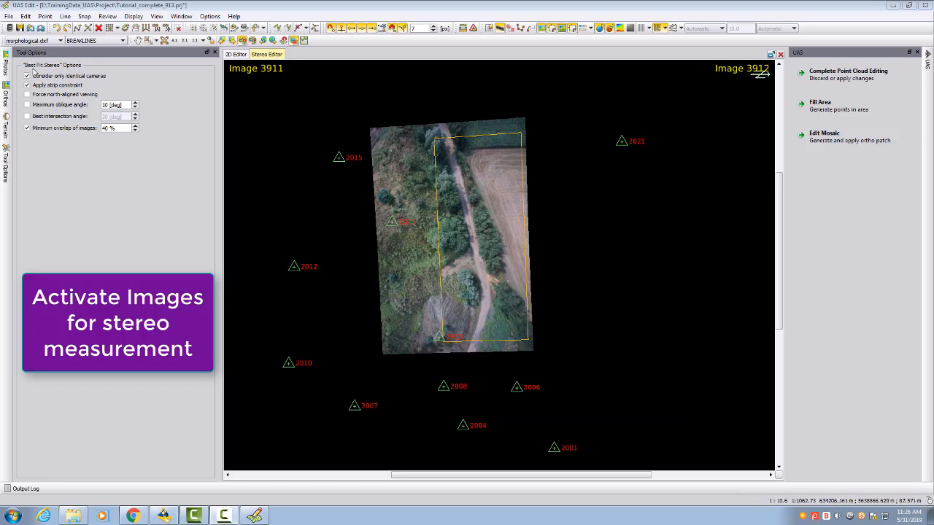
pyautogui.click(6, 66)
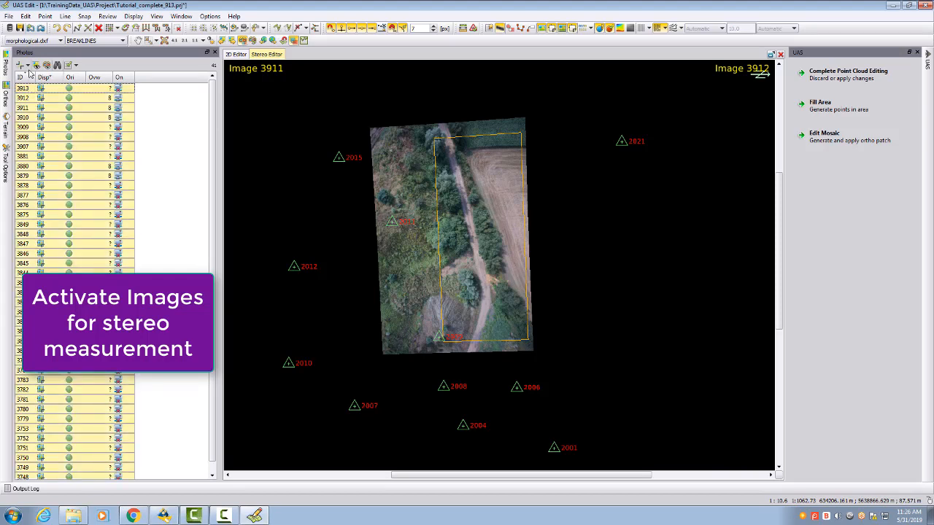
pyautogui.click(44, 77)
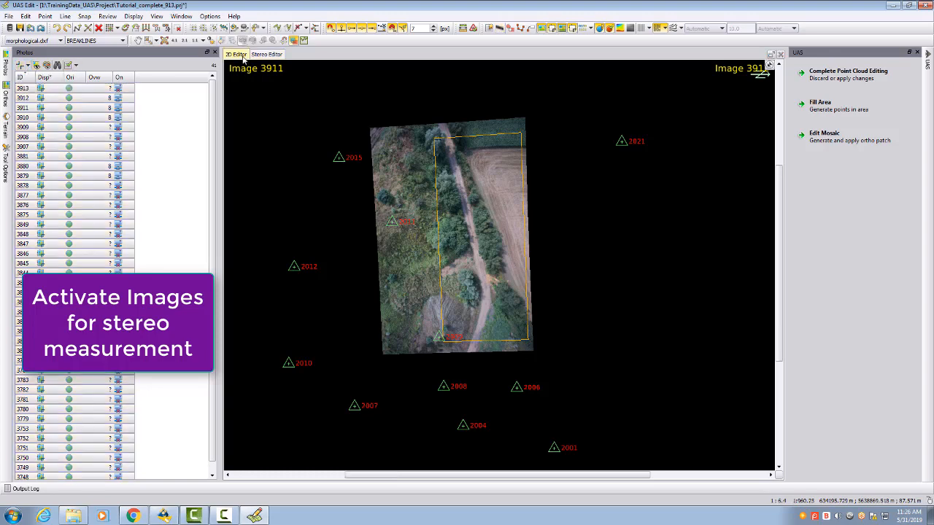
# - In the 2D Editor, select photos 3909 and 3907 and open them in a new stereo editor
pyautogui.click(292, 40)
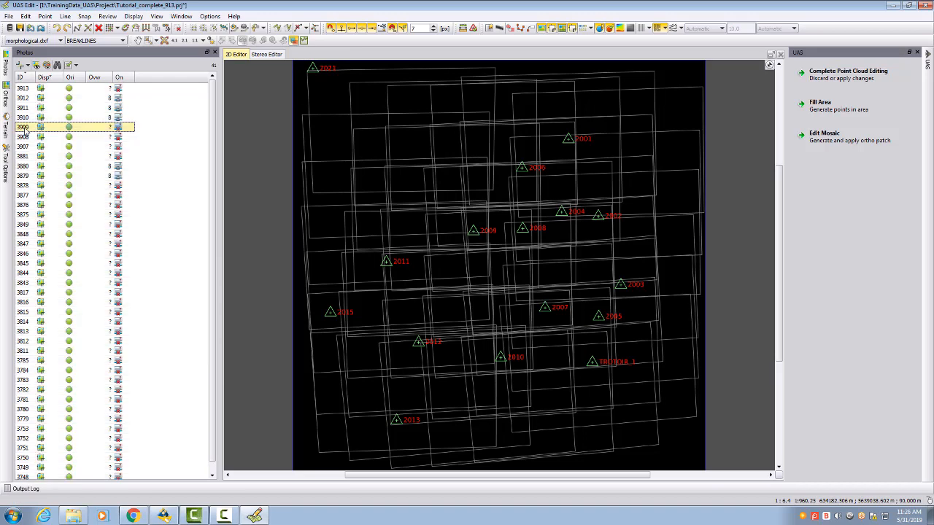
pyautogui.moveTo(29, 136)
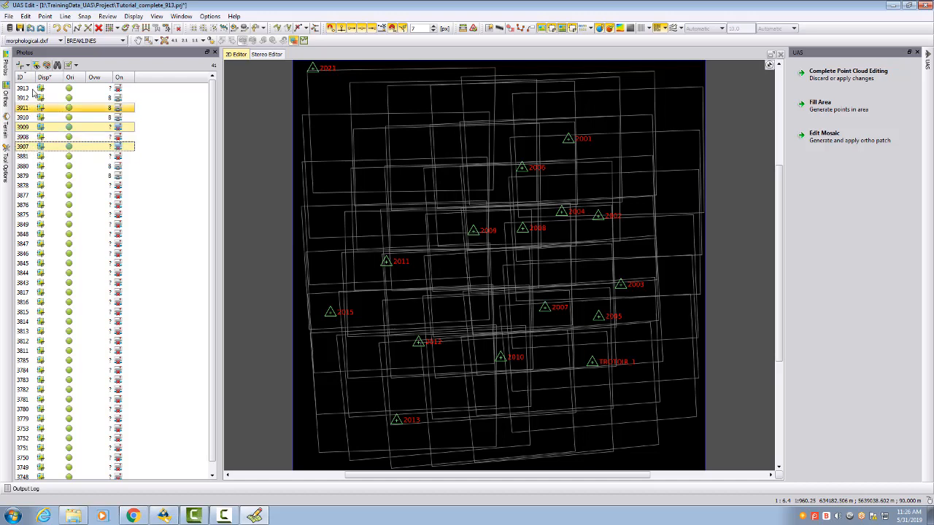
pyautogui.click(62, 137)
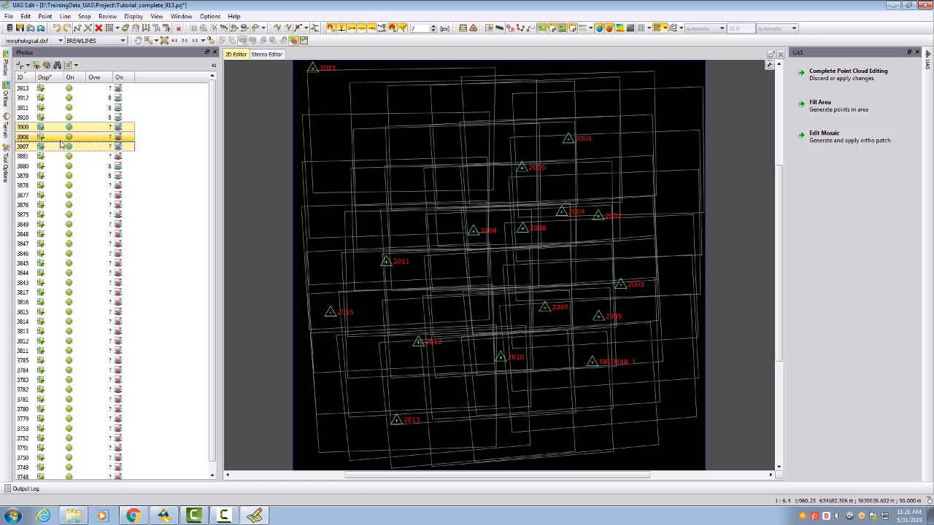
pyautogui.moveTo(47, 65)
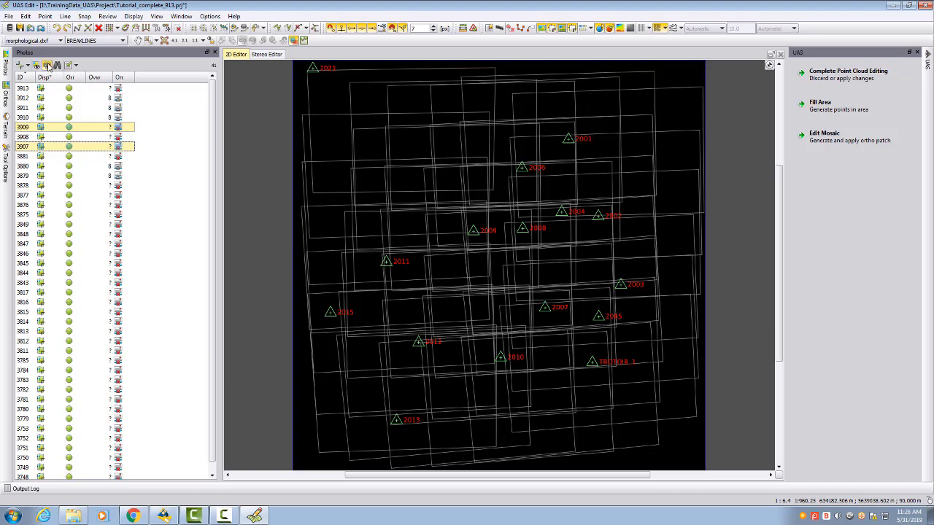
pyautogui.click(306, 54)
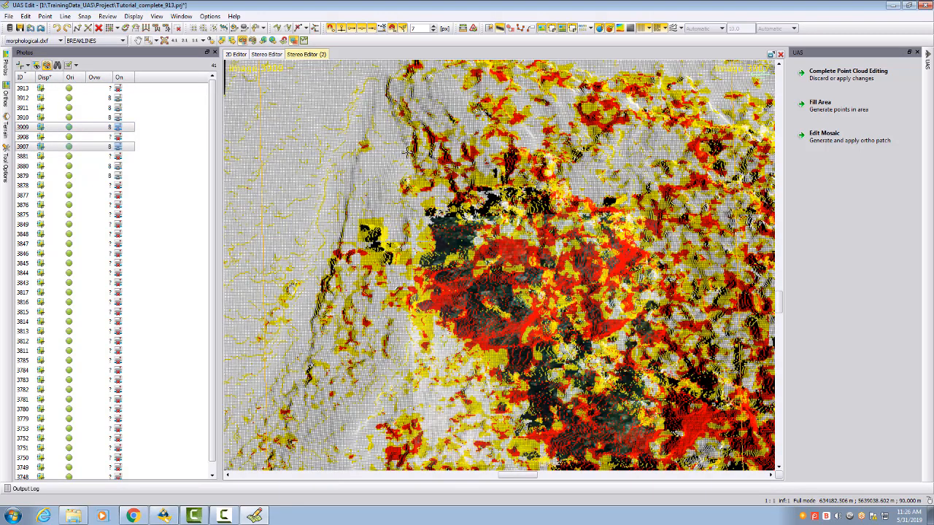